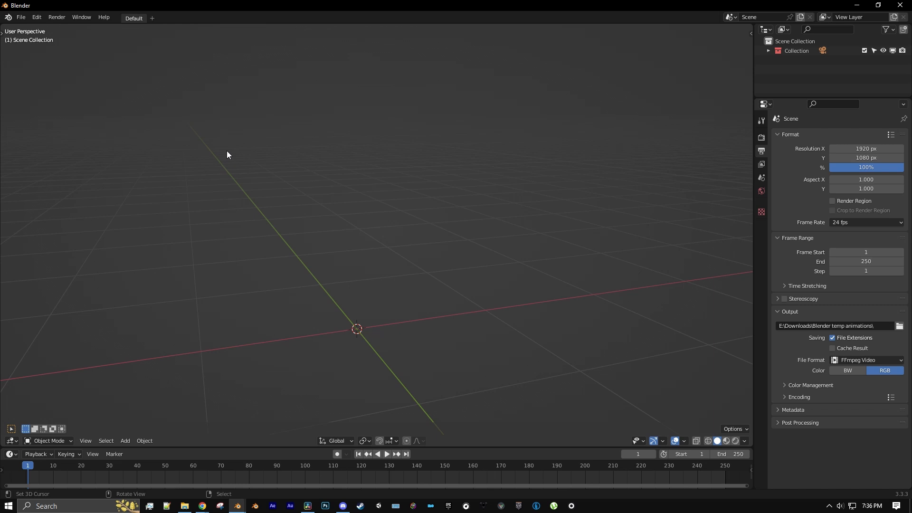
mouse_move(270, 167)
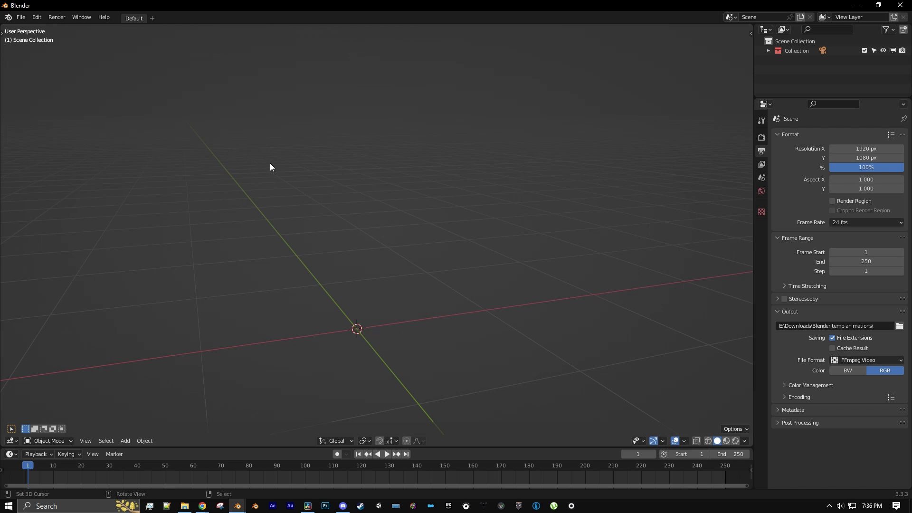
mouse_move(312, 168)
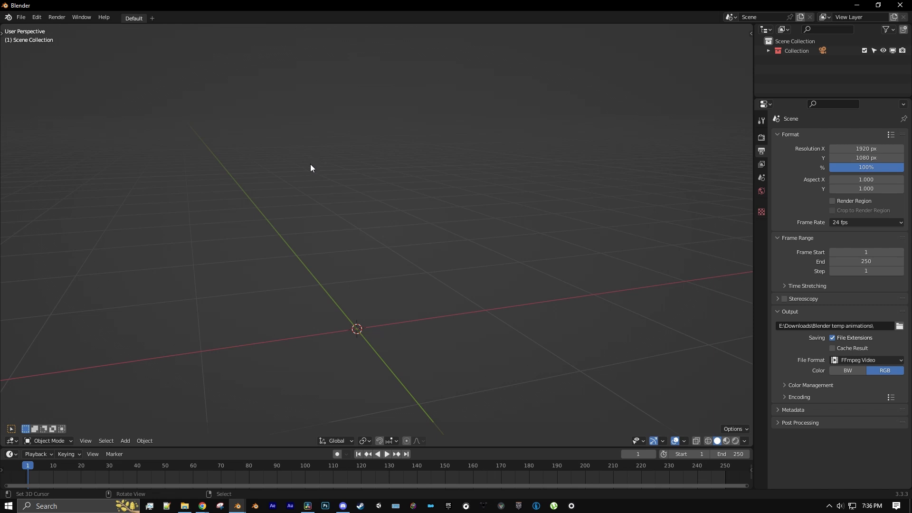
mouse_move(237, 164)
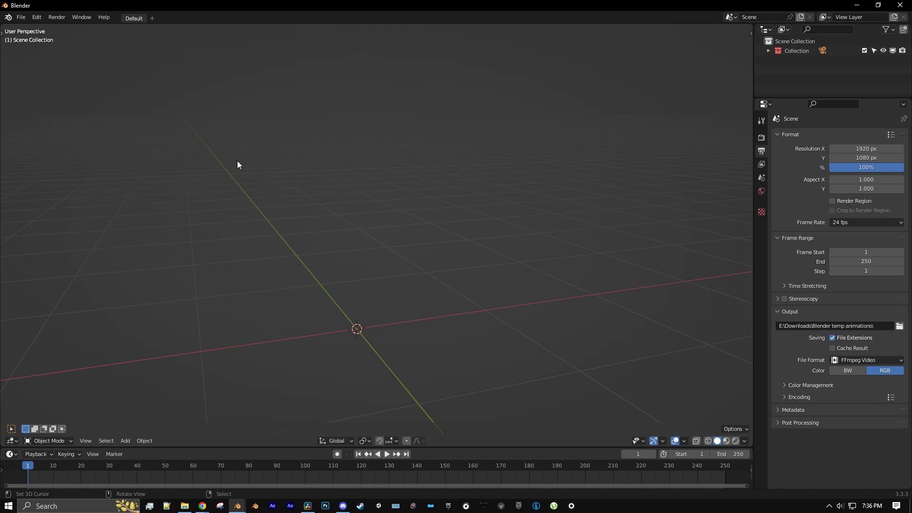
mouse_move(246, 148)
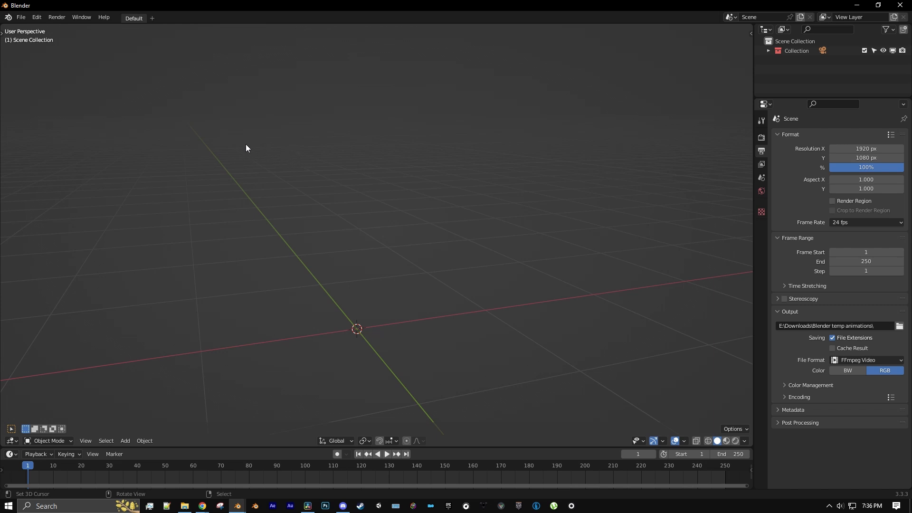
Import Link.dae as a Collada model into the empty scene.
click(20, 17)
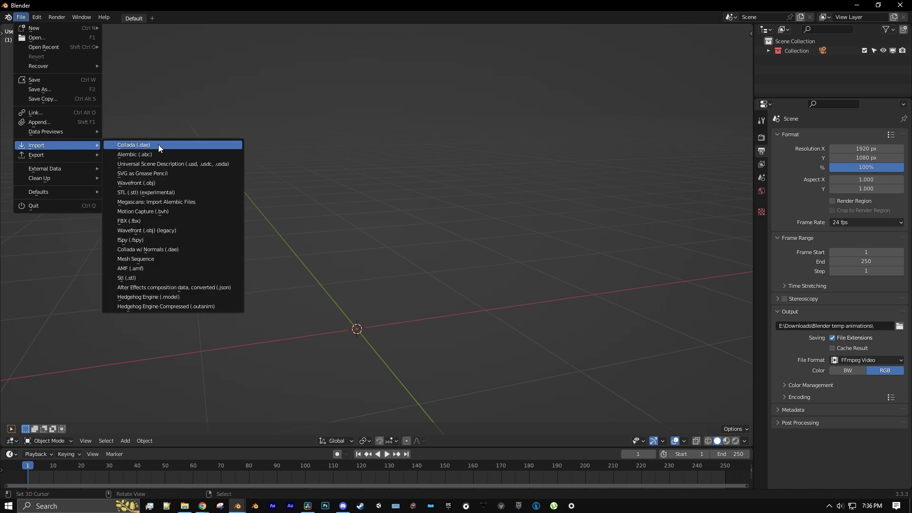
click(133, 145)
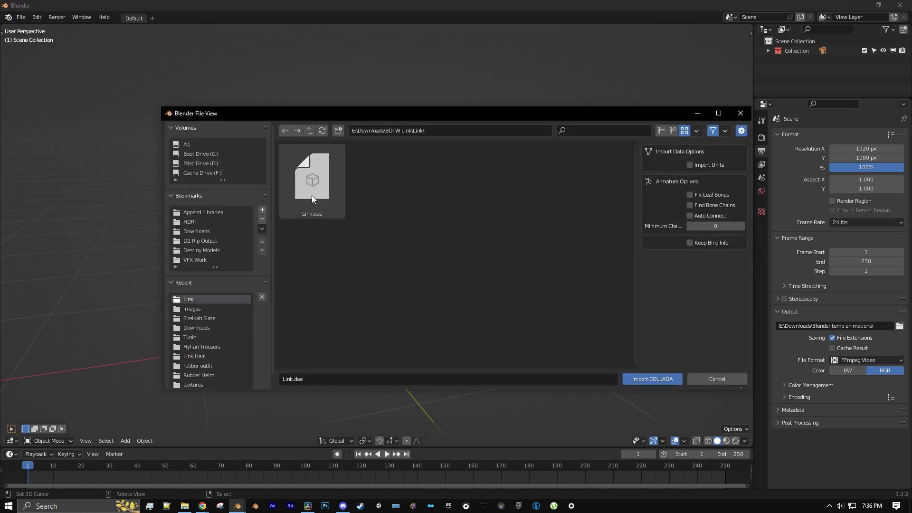
click(651, 379)
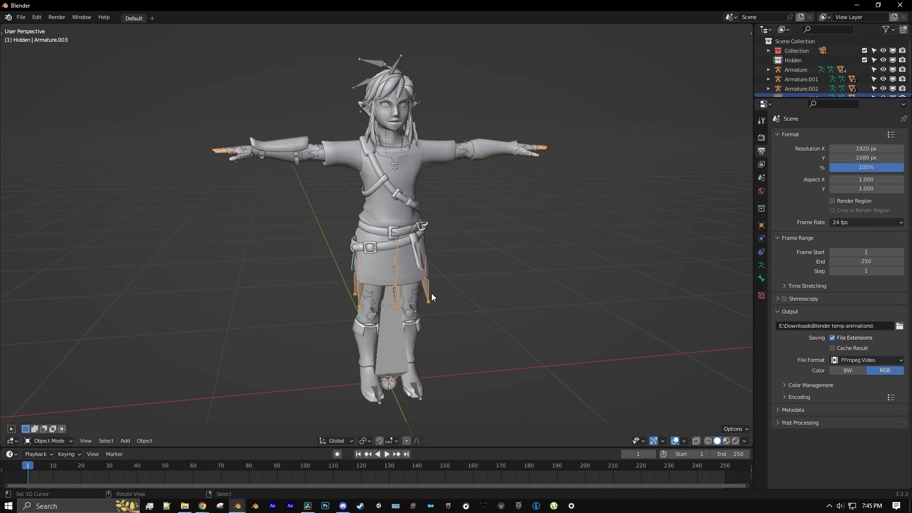
Send both armatures and the upper skin mesh to the Hidden collection.
key(m)
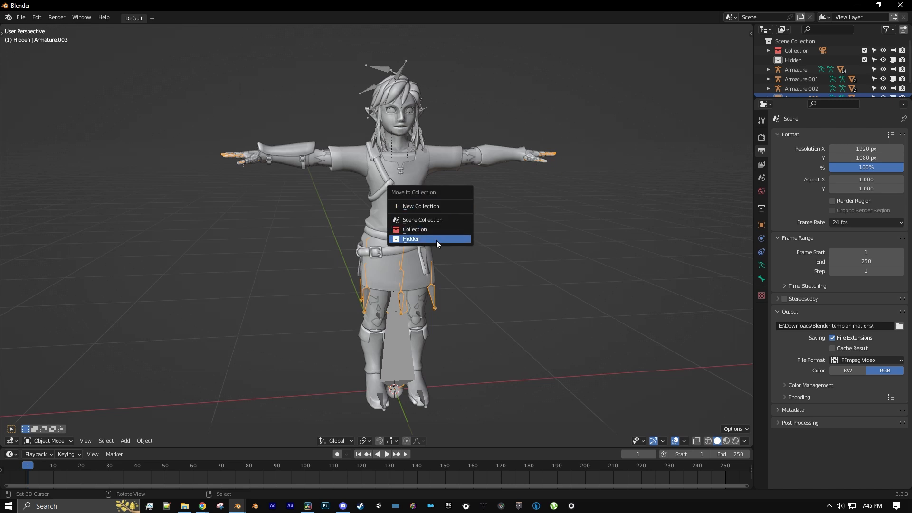
click(410, 239)
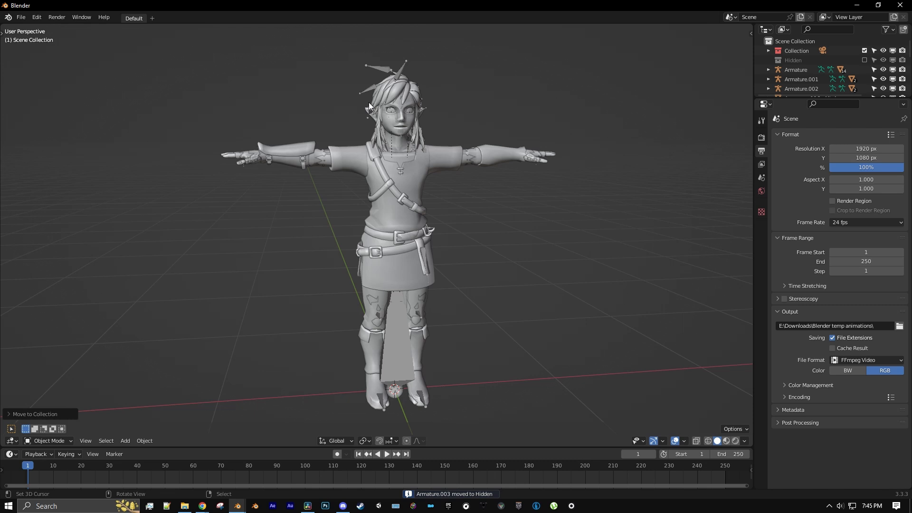
click(801, 78)
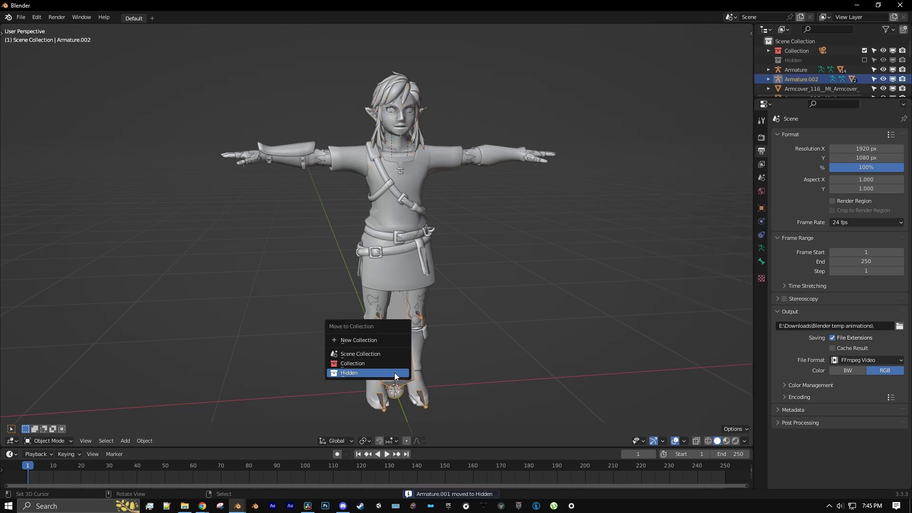
click(349, 373)
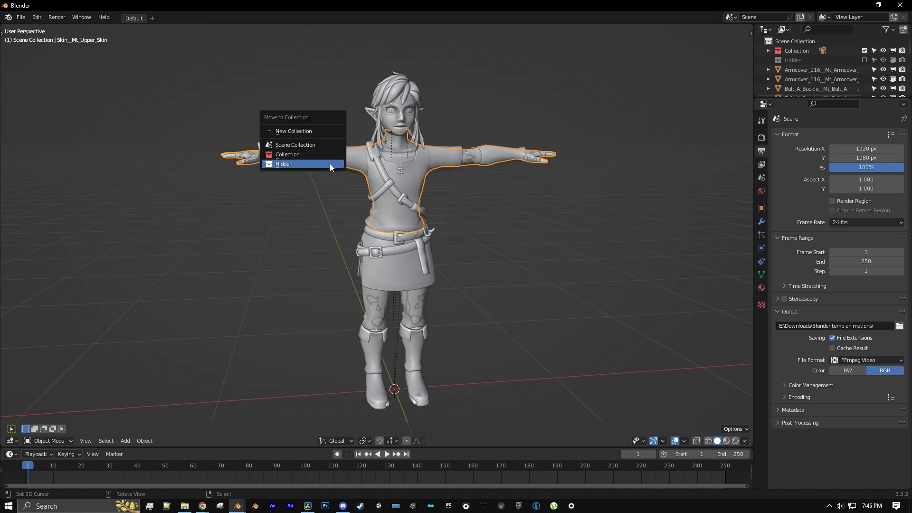
click(284, 164)
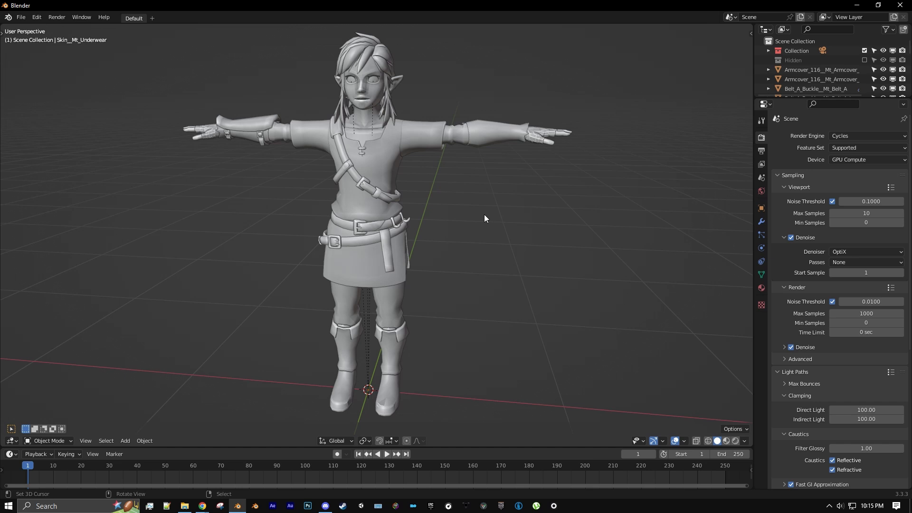
mouse_move(675, 296)
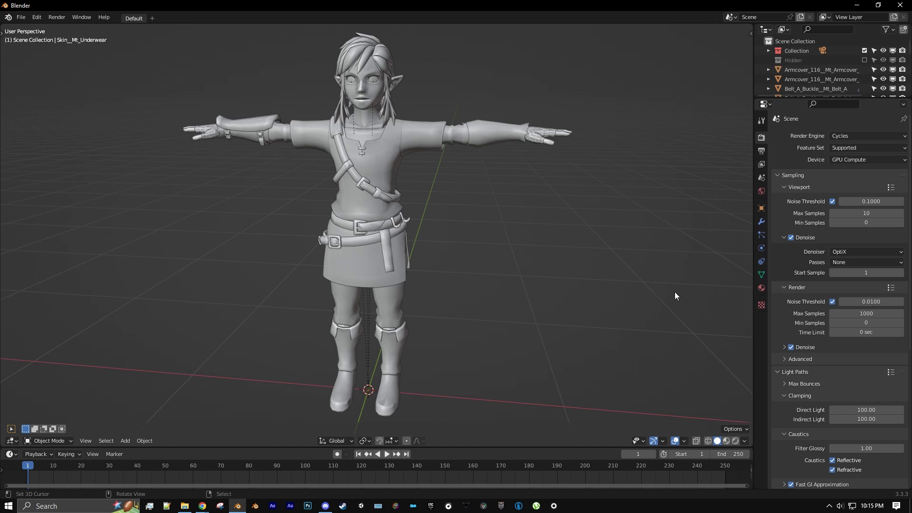
Switch viewport shading to Material Preview and select Link's tunic mesh.
click(726, 440)
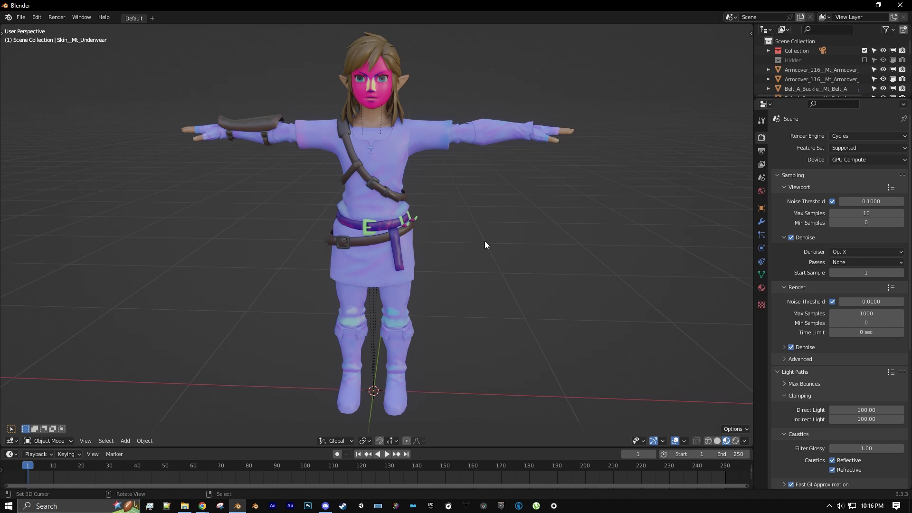
mouse_move(412, 184)
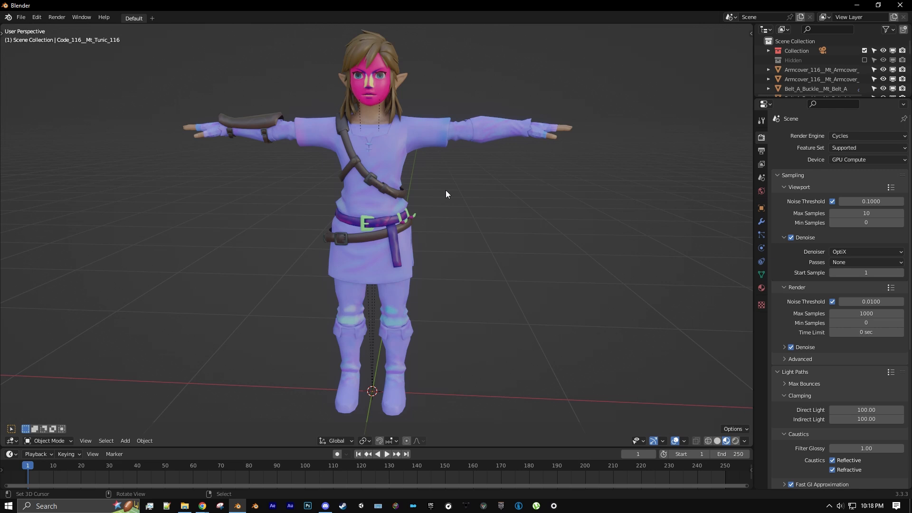
mouse_move(416, 168)
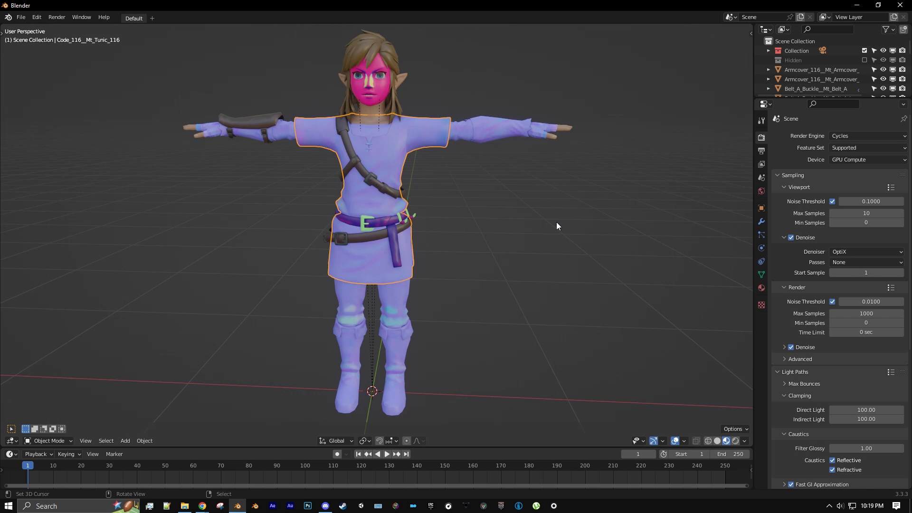
mouse_move(557, 228)
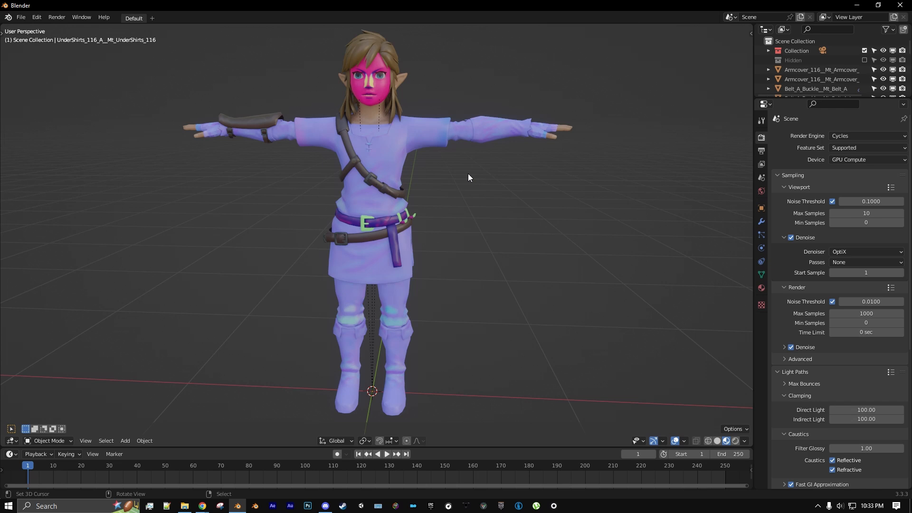
mouse_move(459, 177)
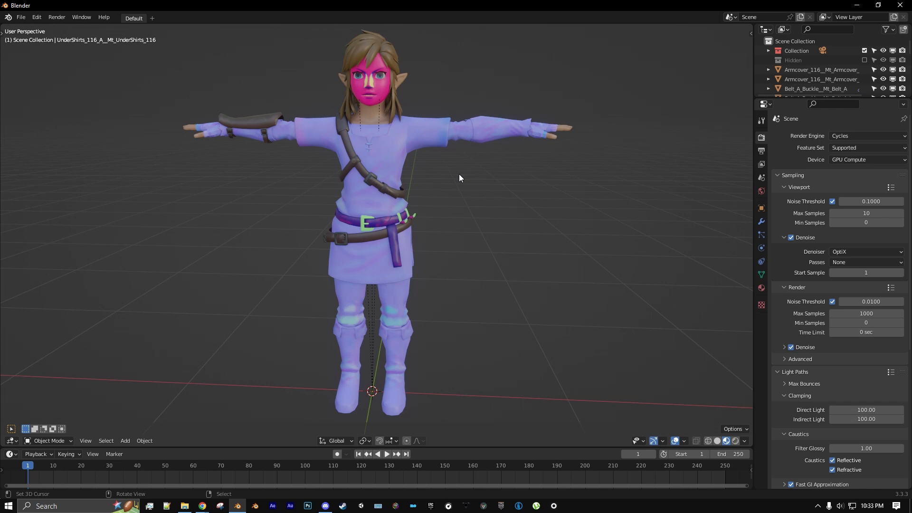
click(422, 151)
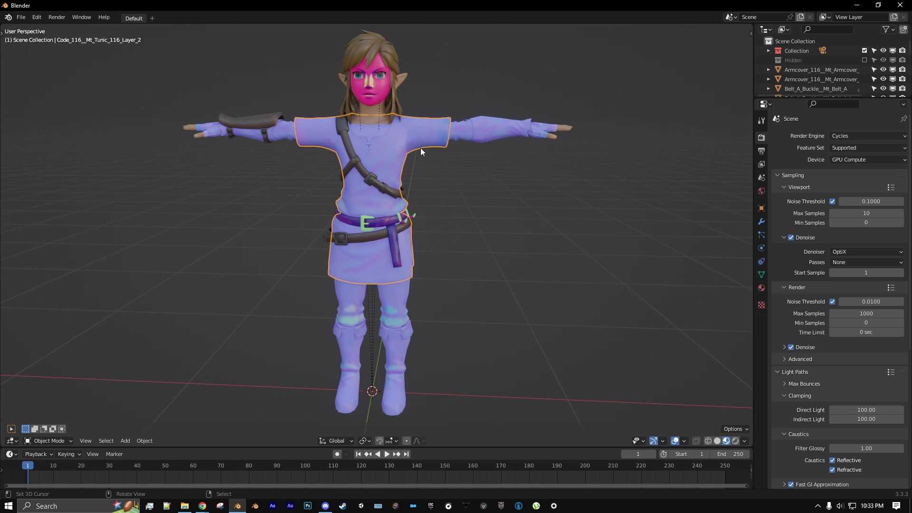
mouse_move(454, 190)
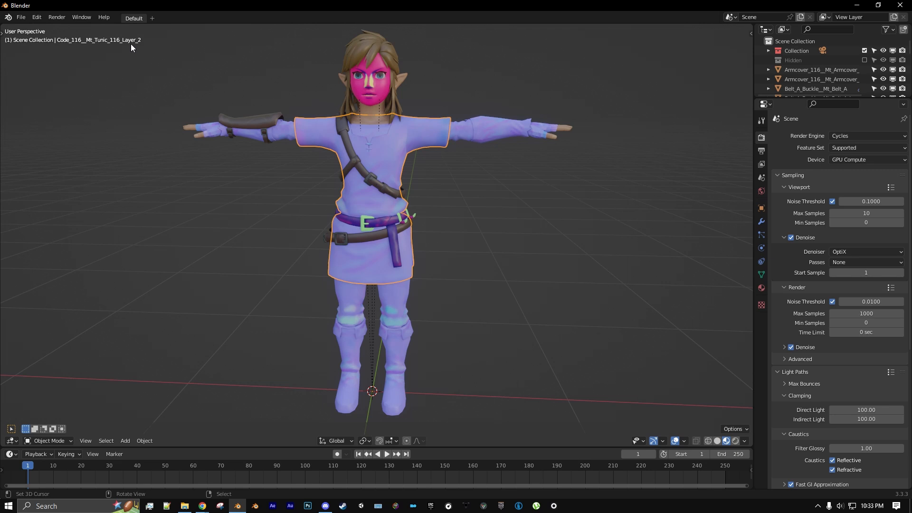
mouse_move(190, 191)
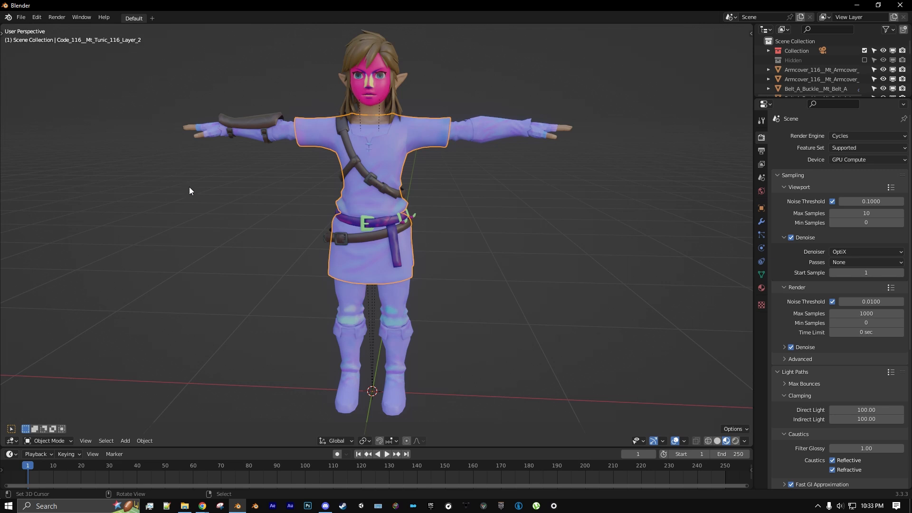
mouse_move(710, 274)
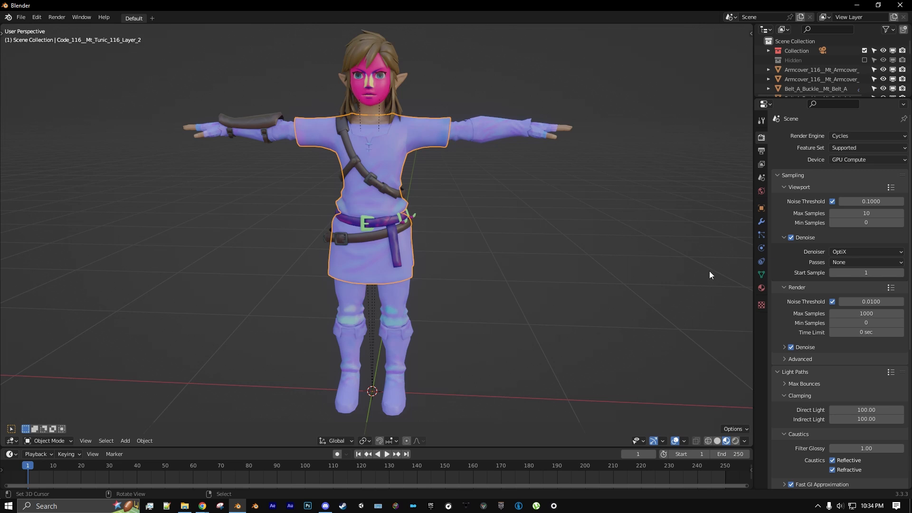
click(761, 274)
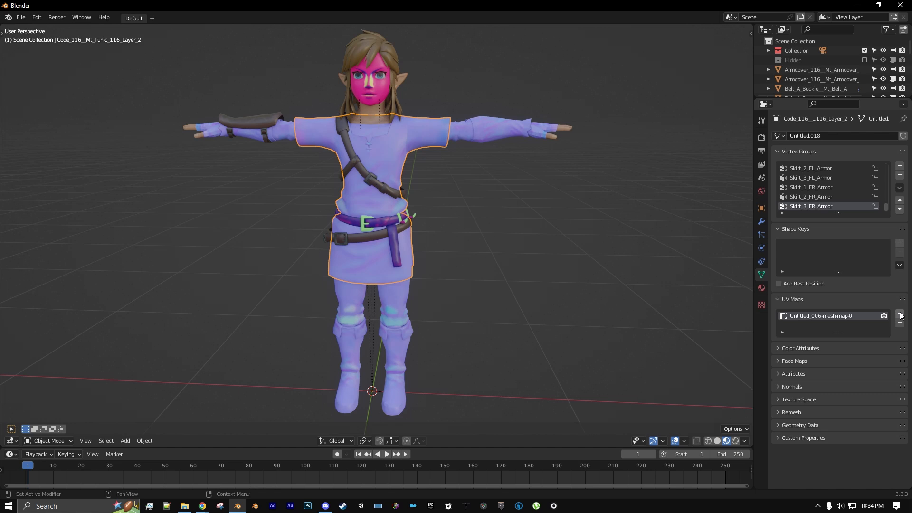
click(900, 314)
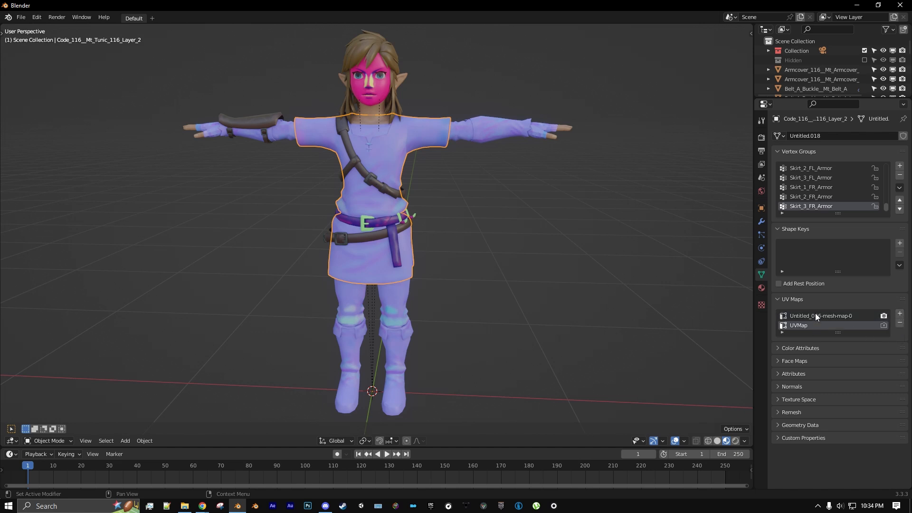
double_click(820, 316)
text(Layer 1)
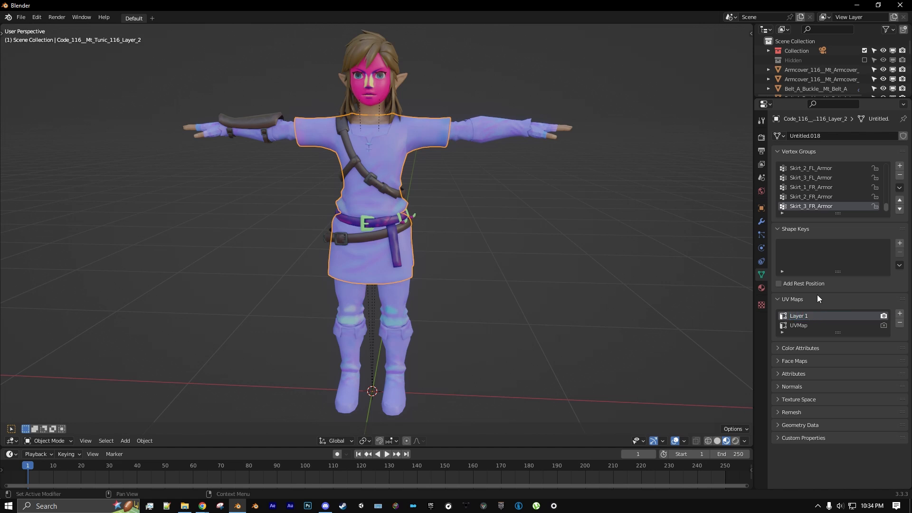
double_click(798, 325)
text(Layer 2)
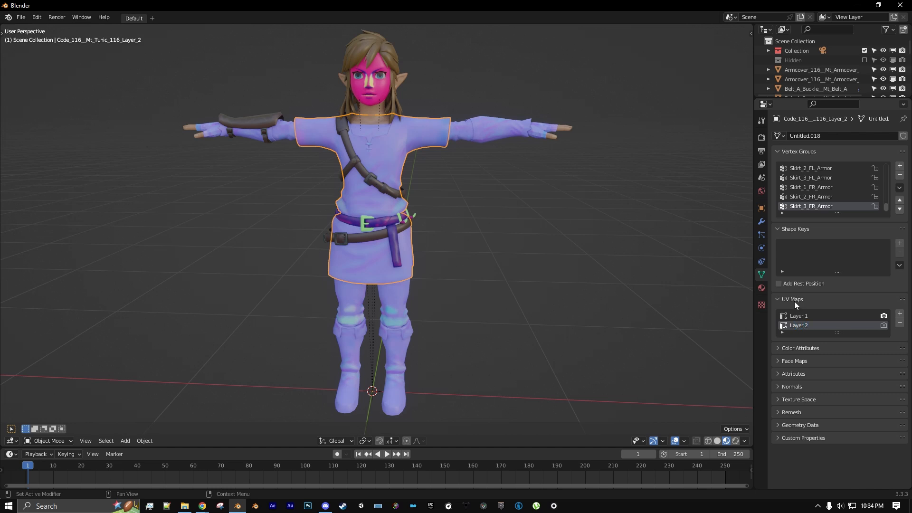
mouse_move(485, 214)
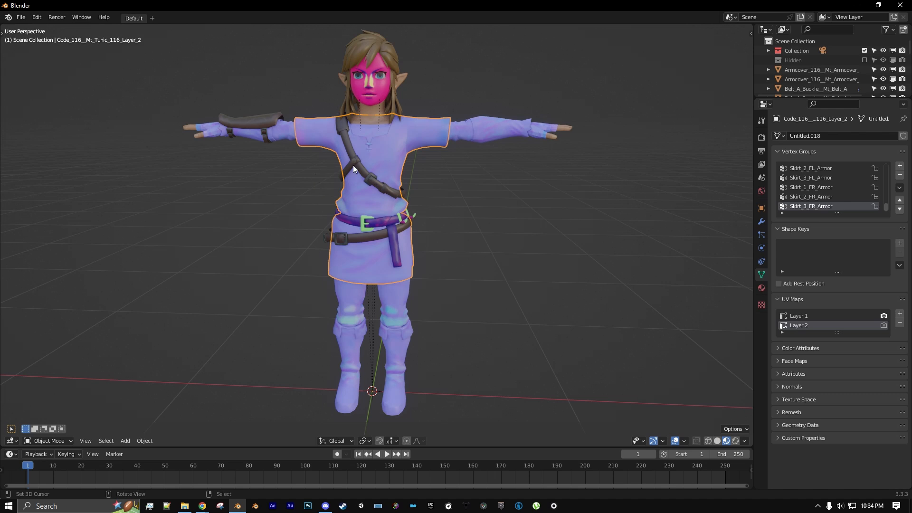
mouse_move(375, 192)
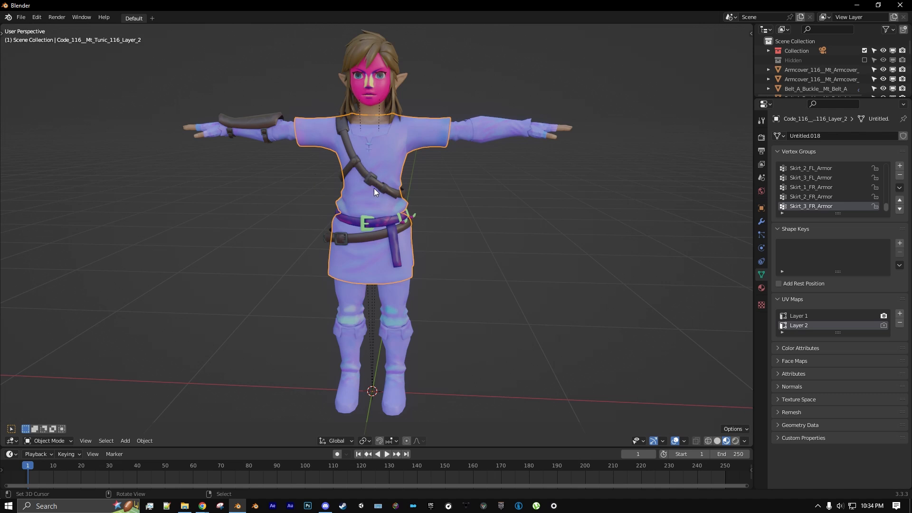
mouse_move(388, 84)
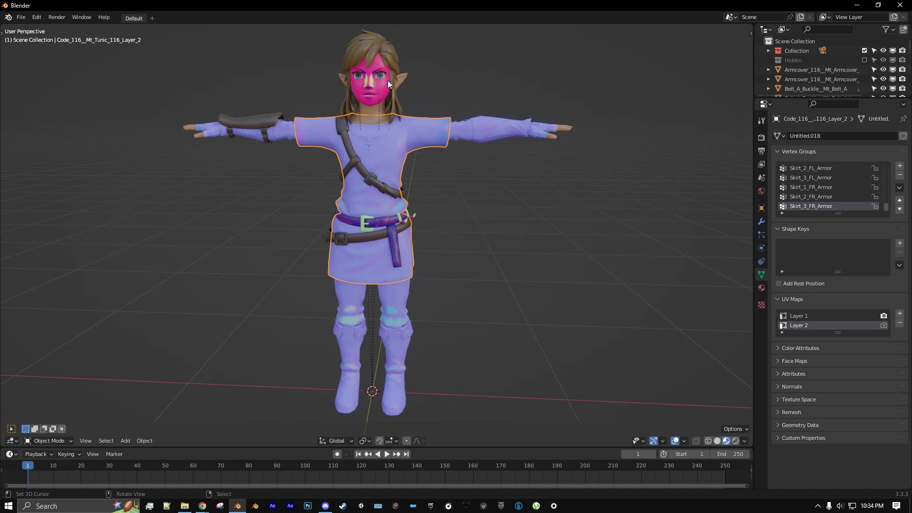
mouse_move(362, 172)
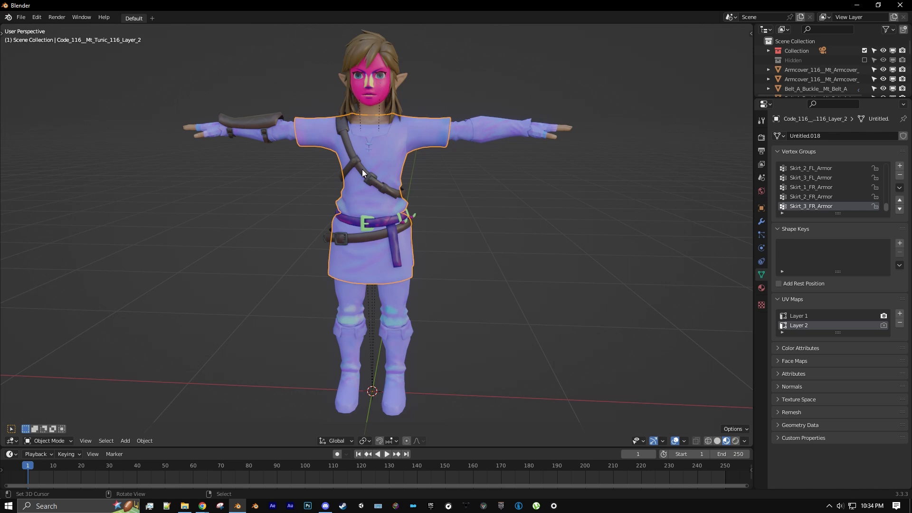
mouse_move(395, 124)
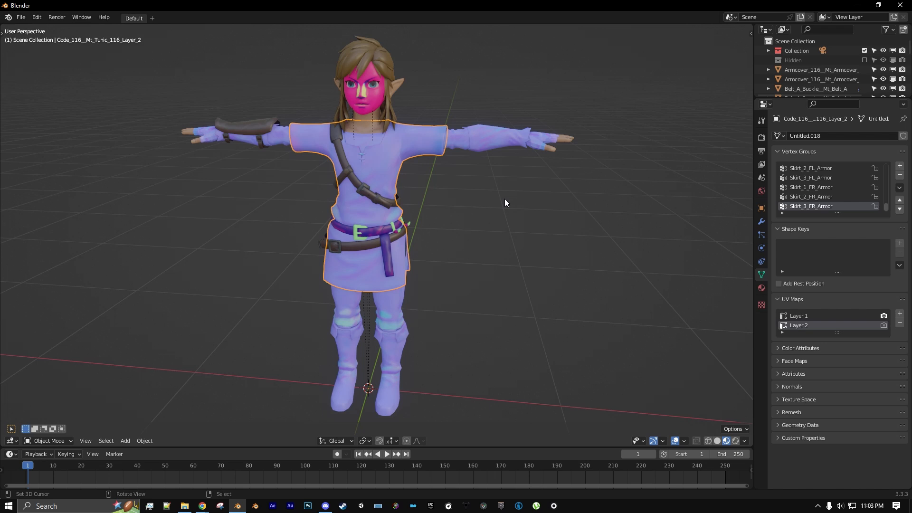
mouse_move(388, 209)
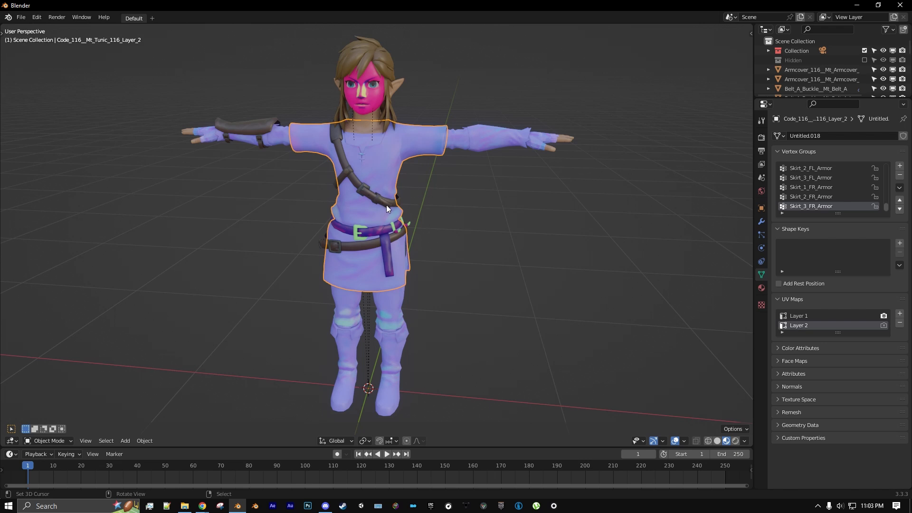
mouse_move(408, 232)
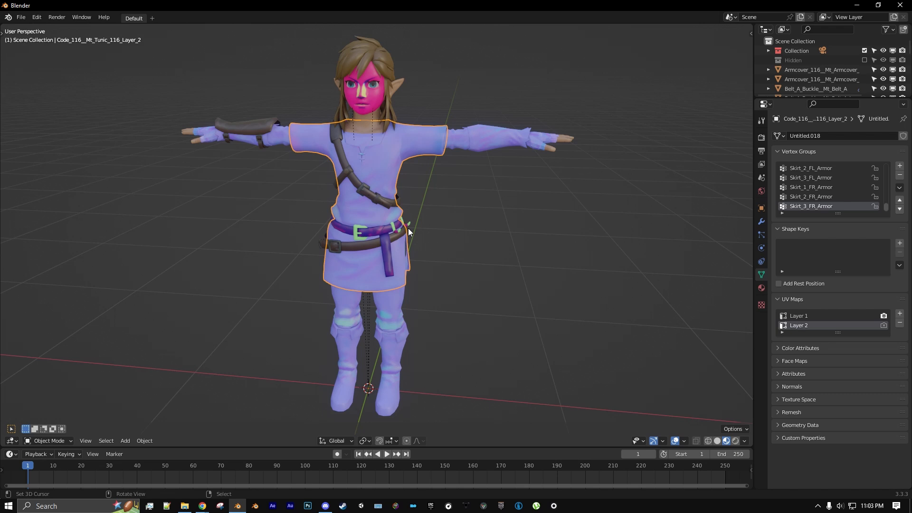
mouse_move(596, 220)
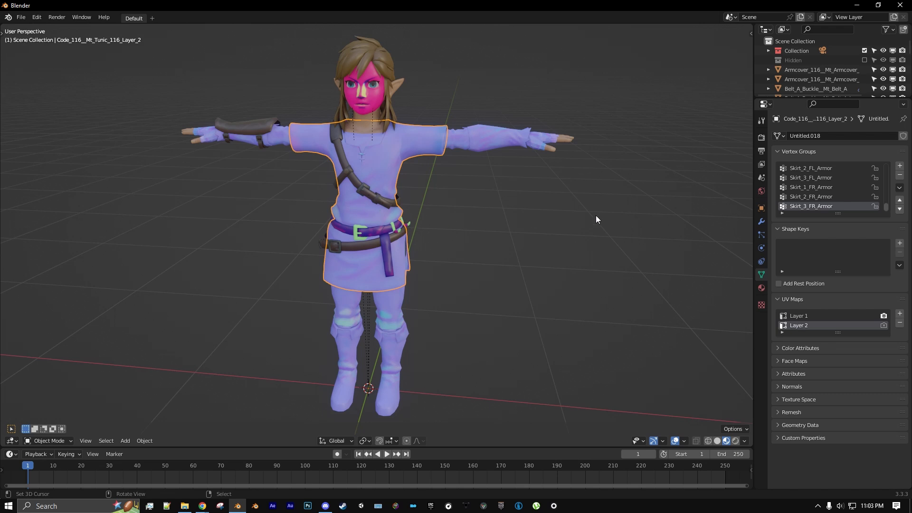
Add a Data Transfer modifier to the tunic transferring Face Corner UVs by Topology.
click(761, 222)
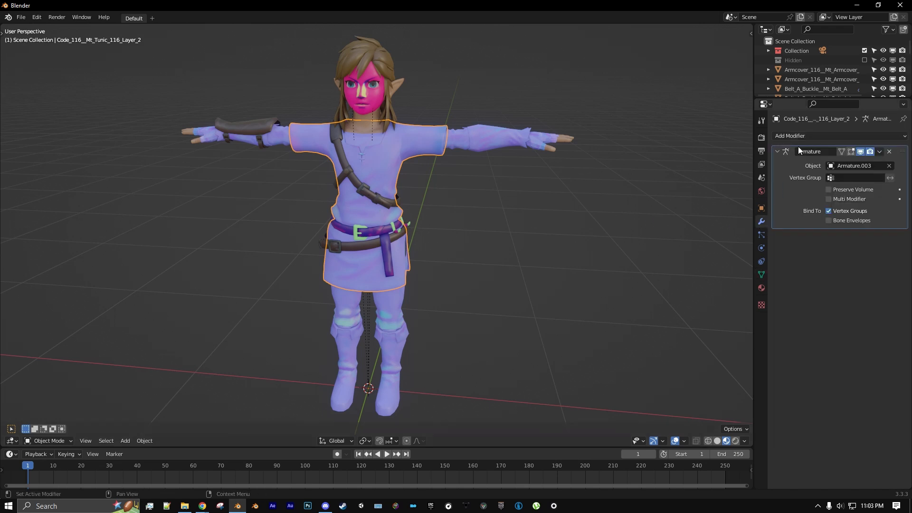
click(809, 135)
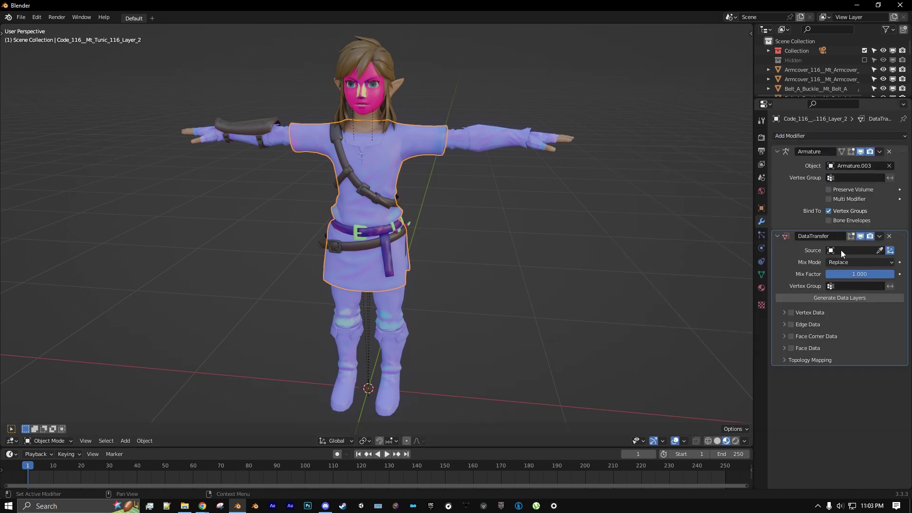
mouse_move(855, 250)
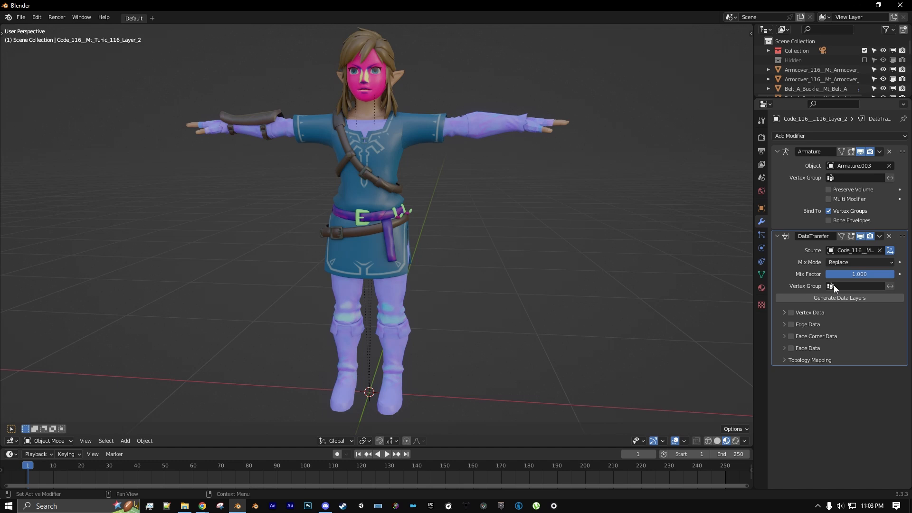
click(790, 336)
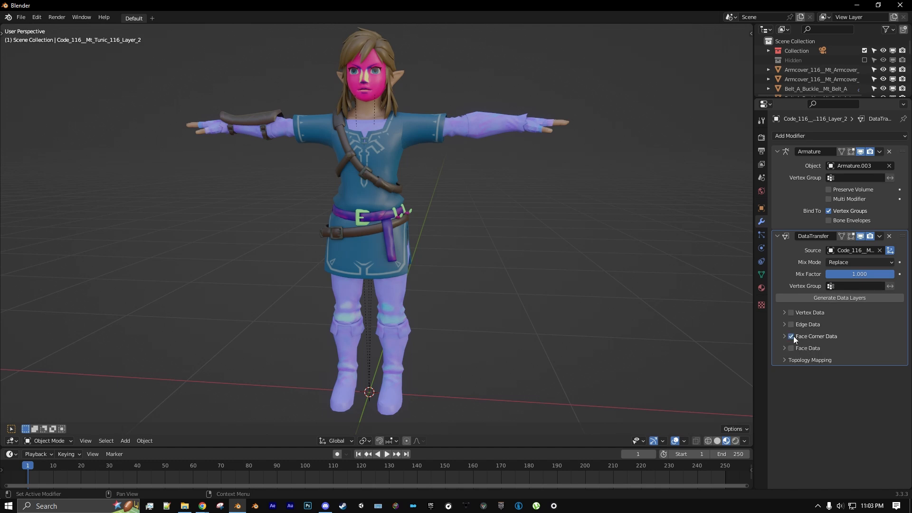
click(785, 336)
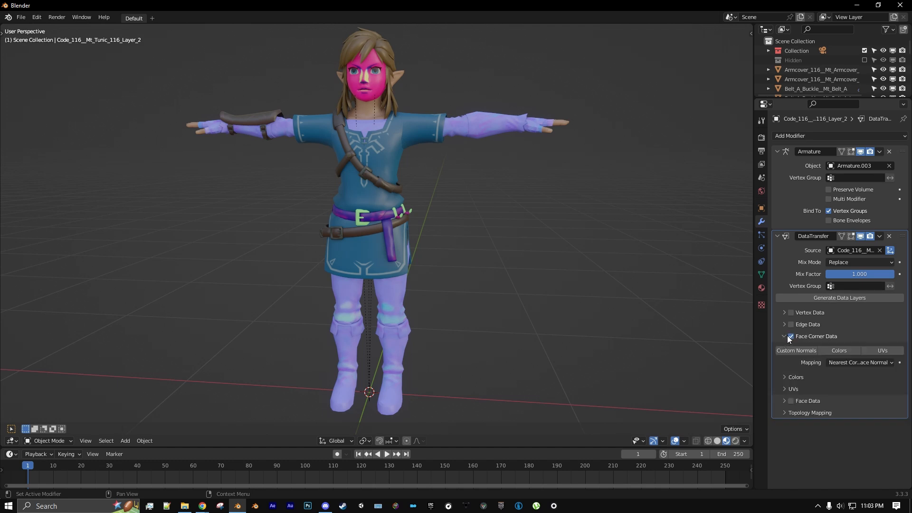
click(883, 350)
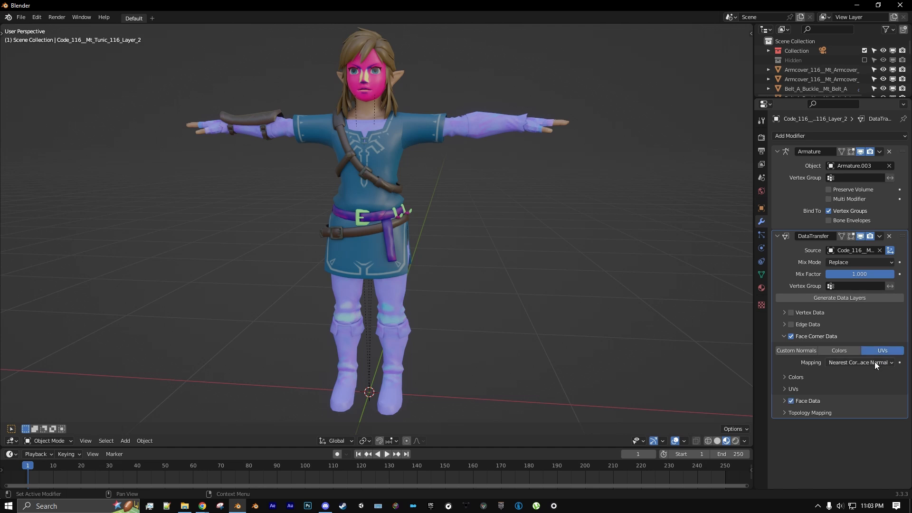
click(860, 362)
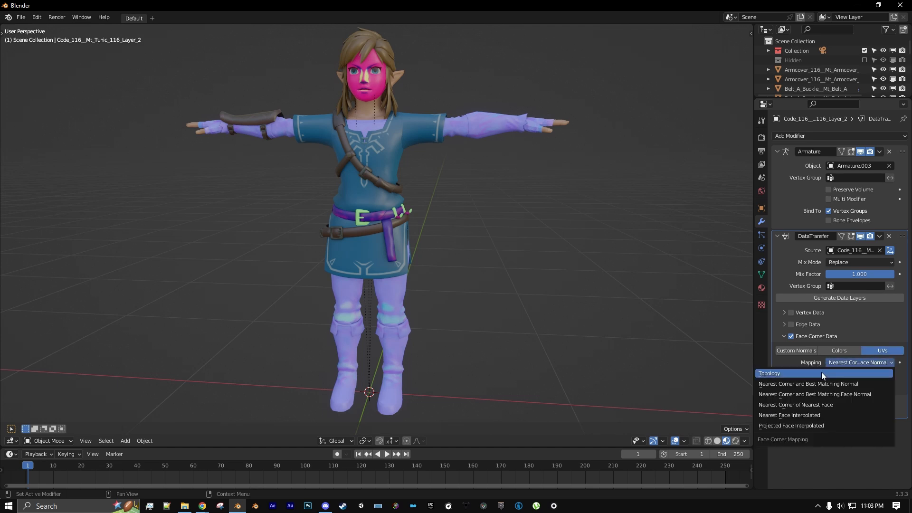
click(770, 373)
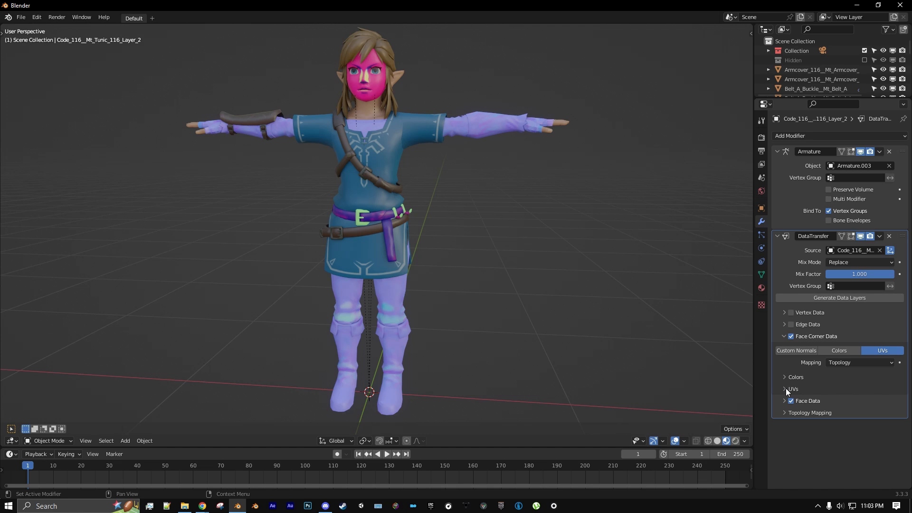
Map source UV layer Untitled_011-mesh-map into Layer 1 and apply the modifier.
click(785, 388)
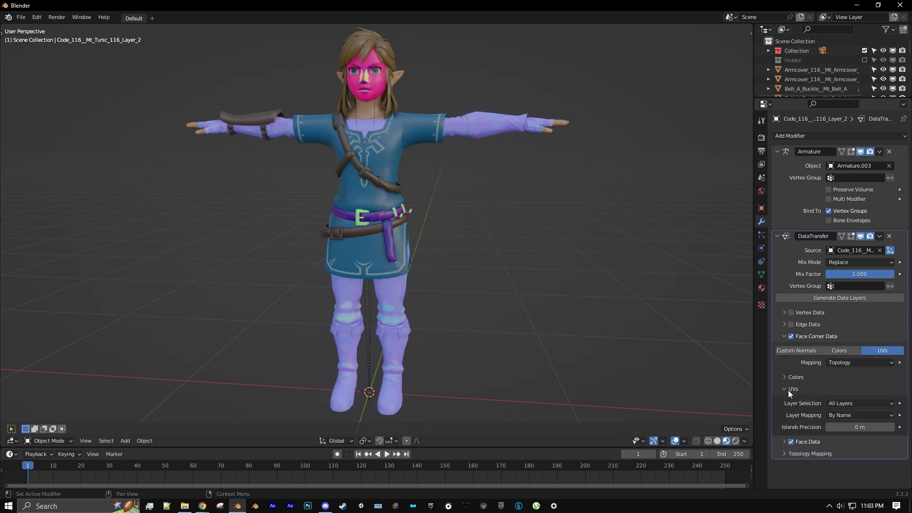
mouse_move(796, 398)
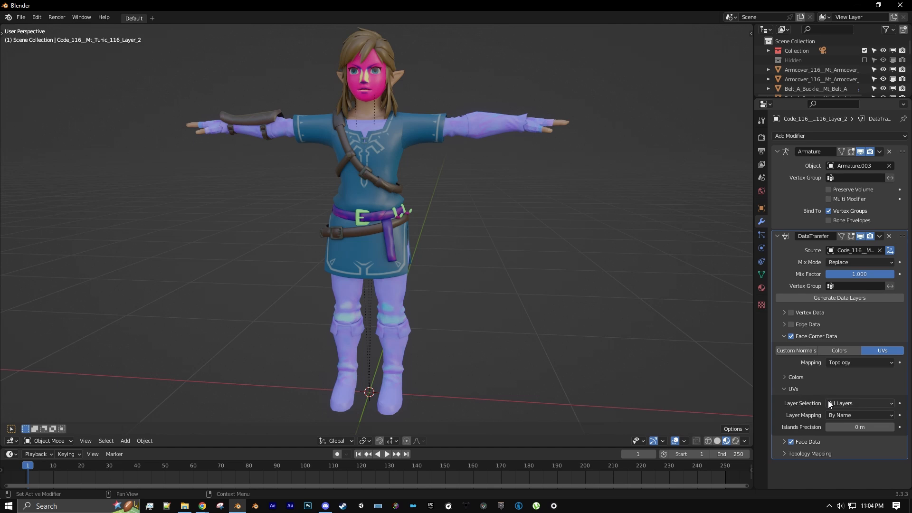
click(860, 404)
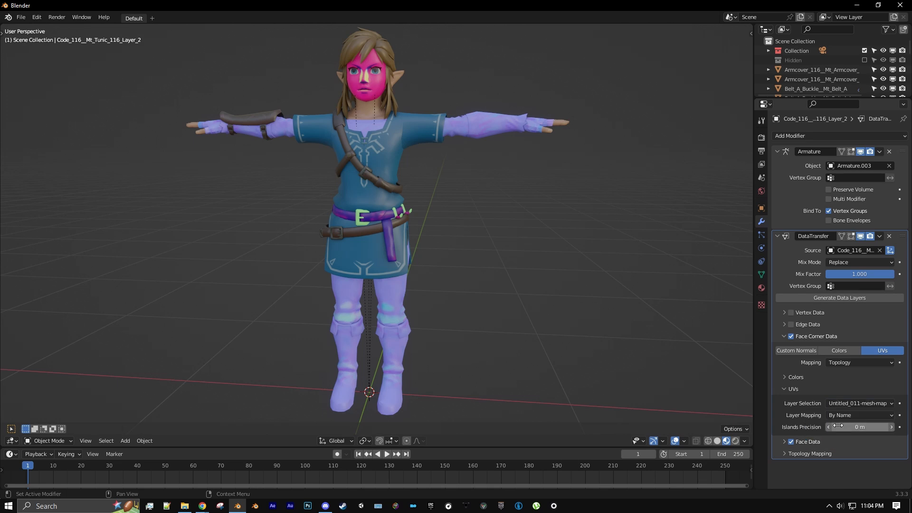
click(859, 415)
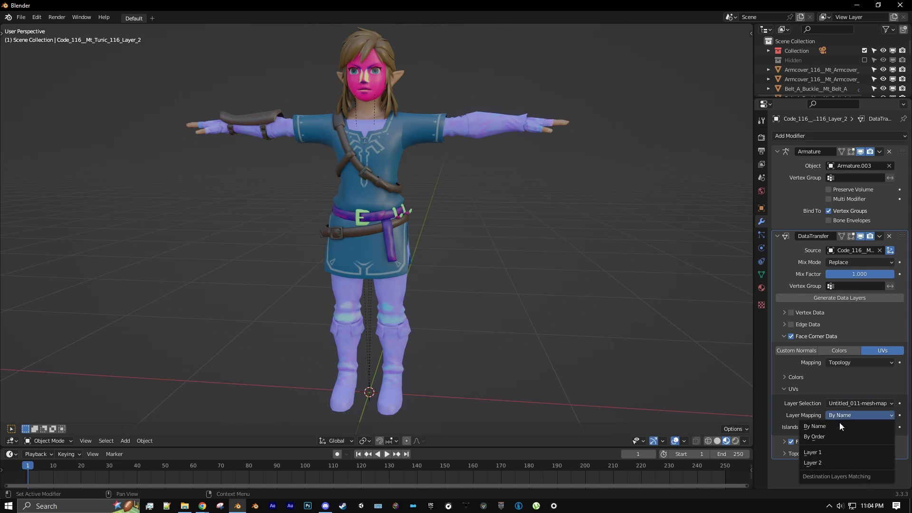
click(813, 452)
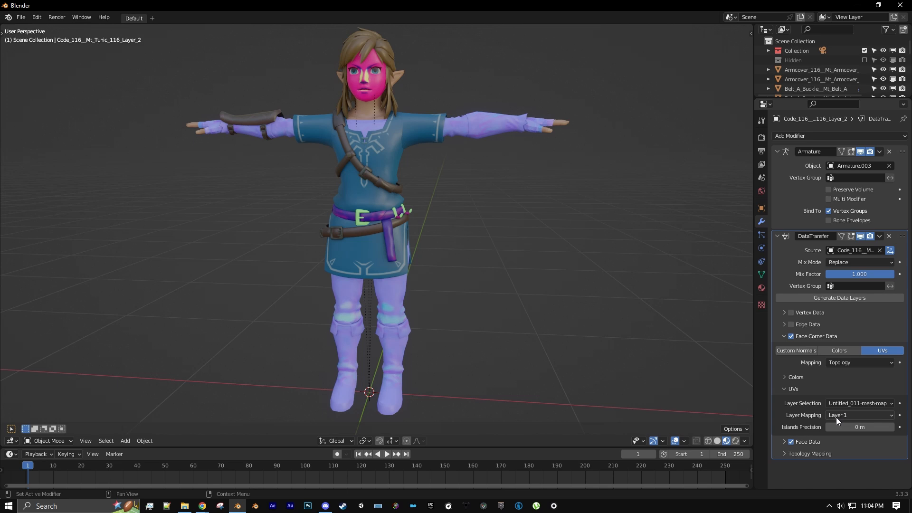
click(880, 235)
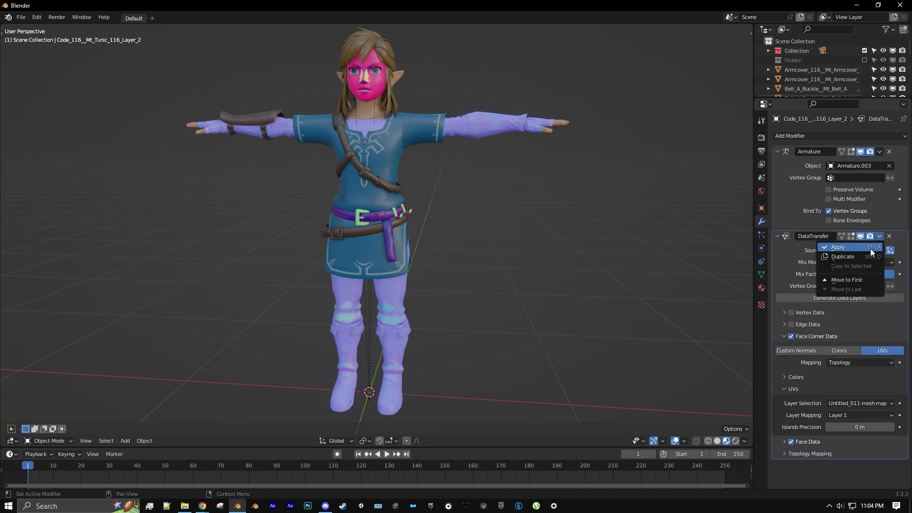
click(838, 247)
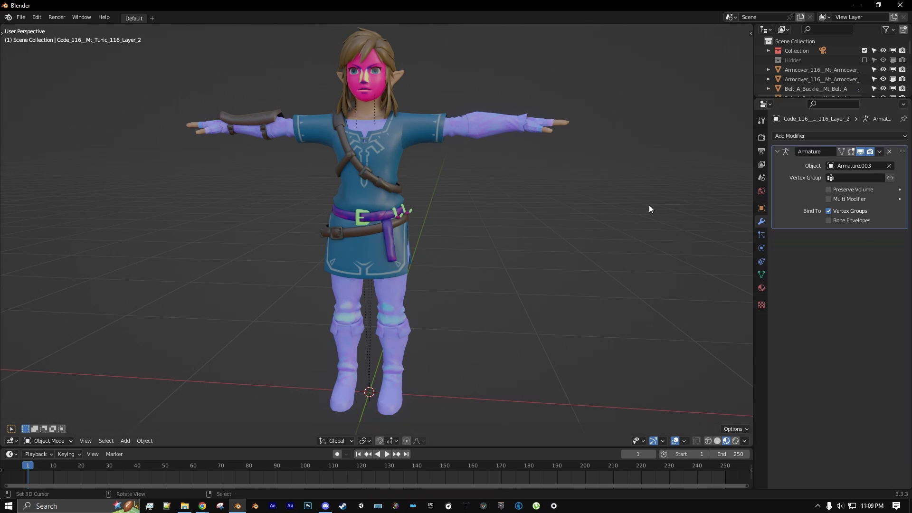
mouse_move(478, 202)
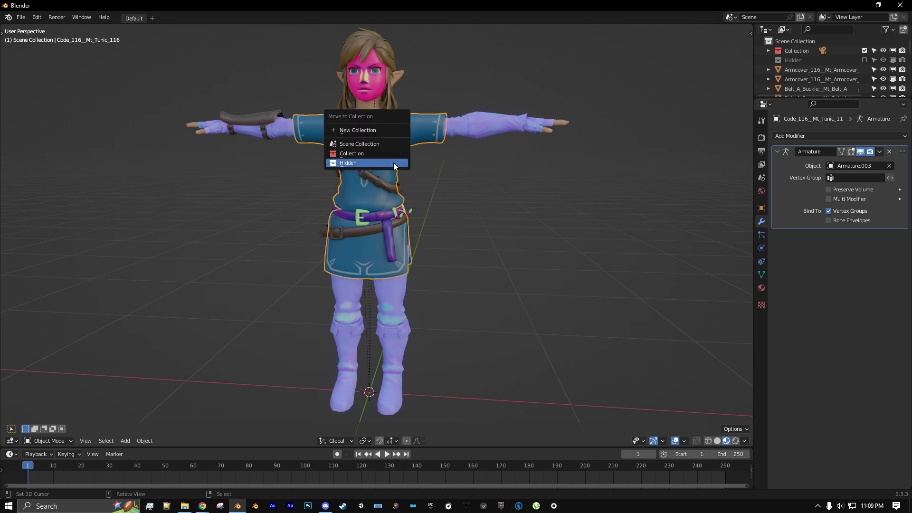
Send the original textured tunic mesh to the Hidden collection via M.
click(348, 163)
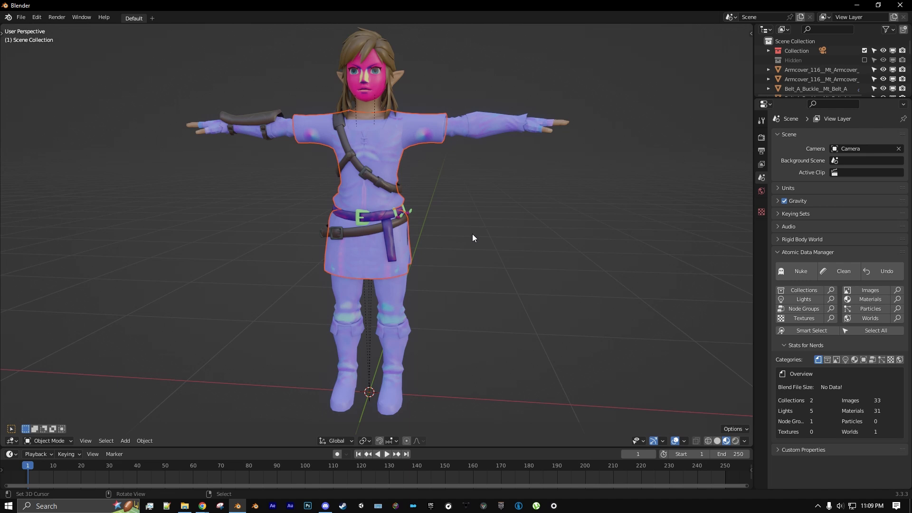
mouse_move(474, 215)
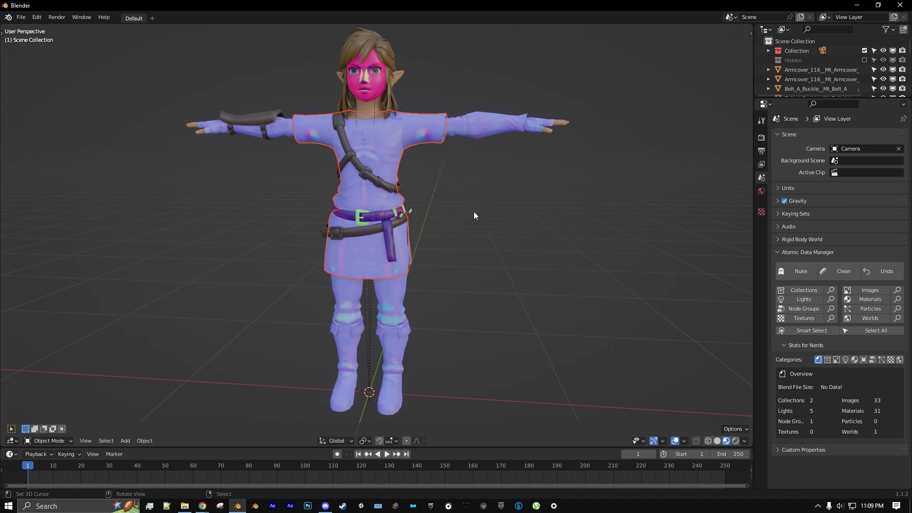
mouse_move(482, 211)
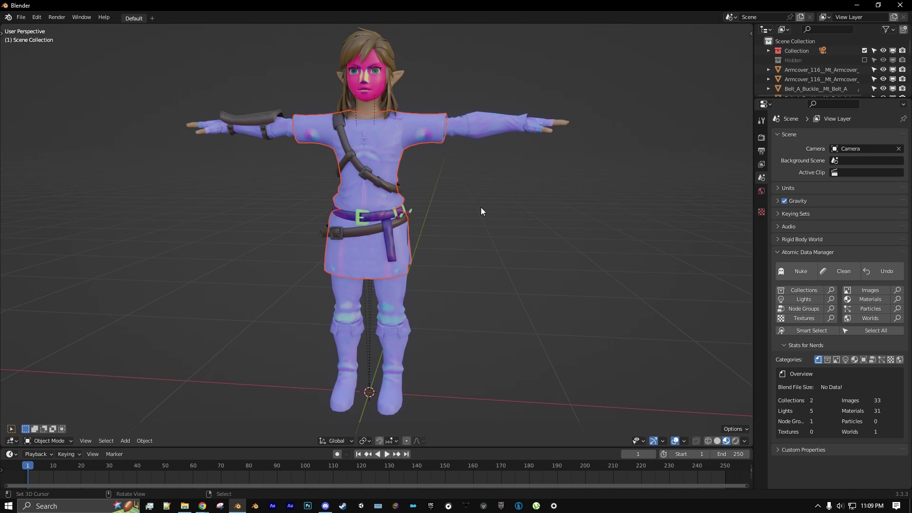
mouse_move(407, 176)
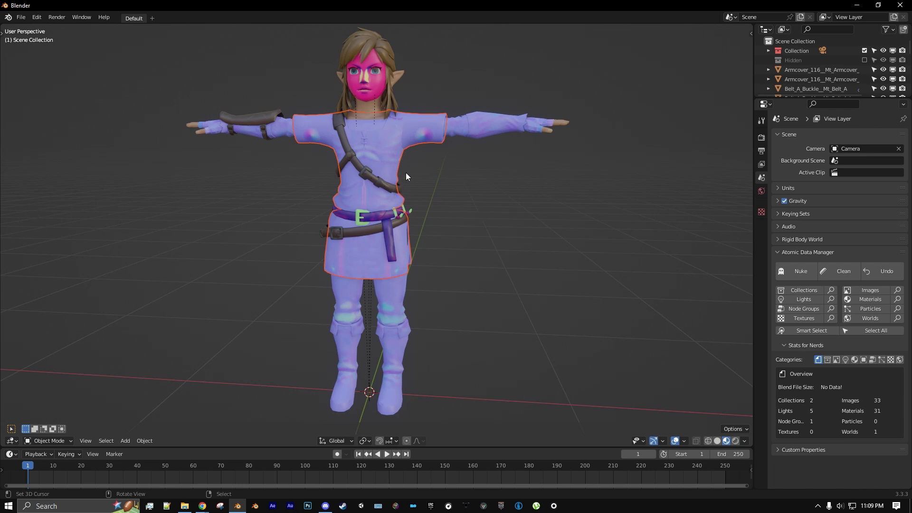
mouse_move(420, 198)
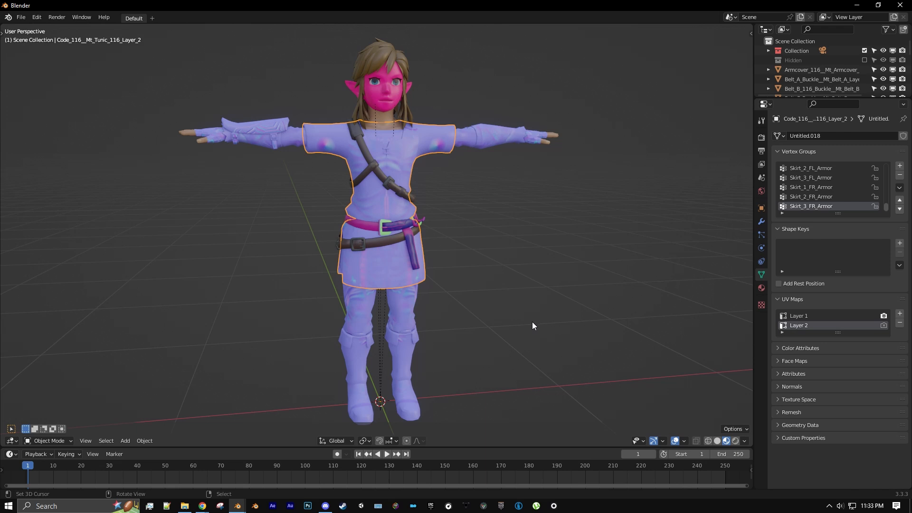
mouse_move(424, 448)
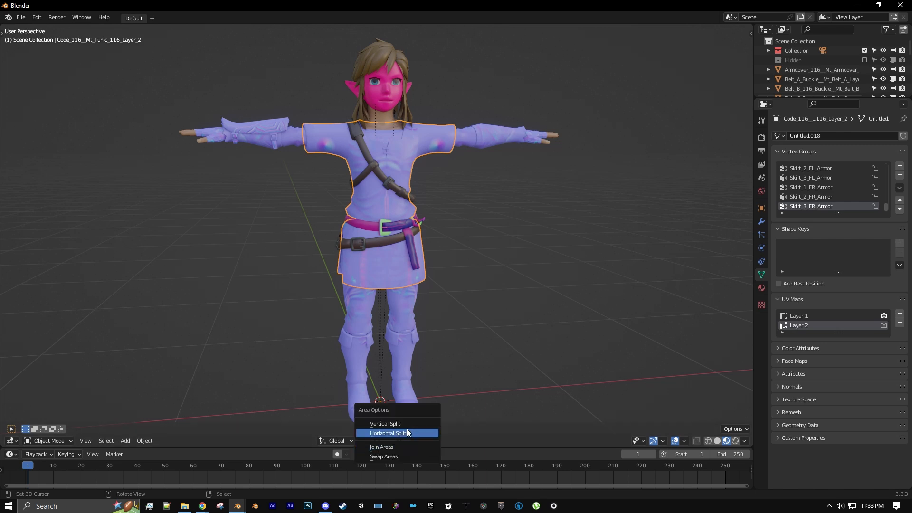
Split the area vertically and turn the right half into a Shader Editor.
click(385, 423)
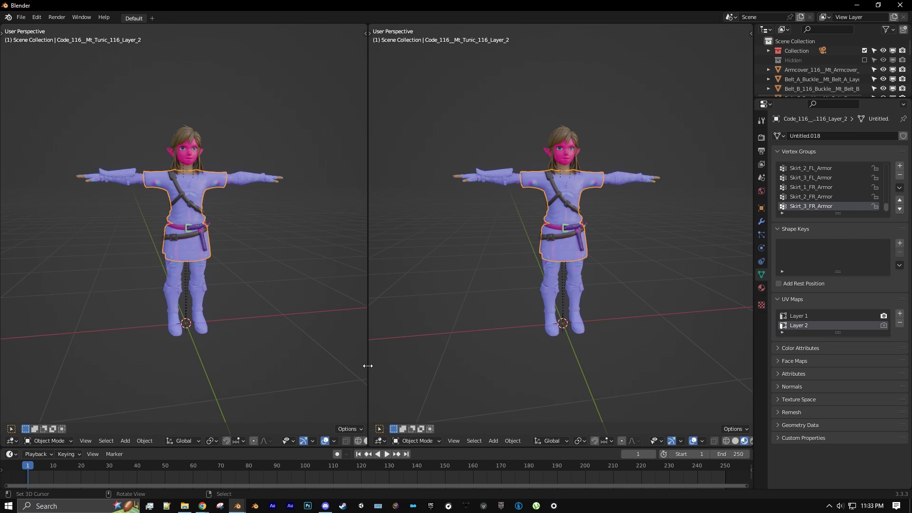
click(379, 440)
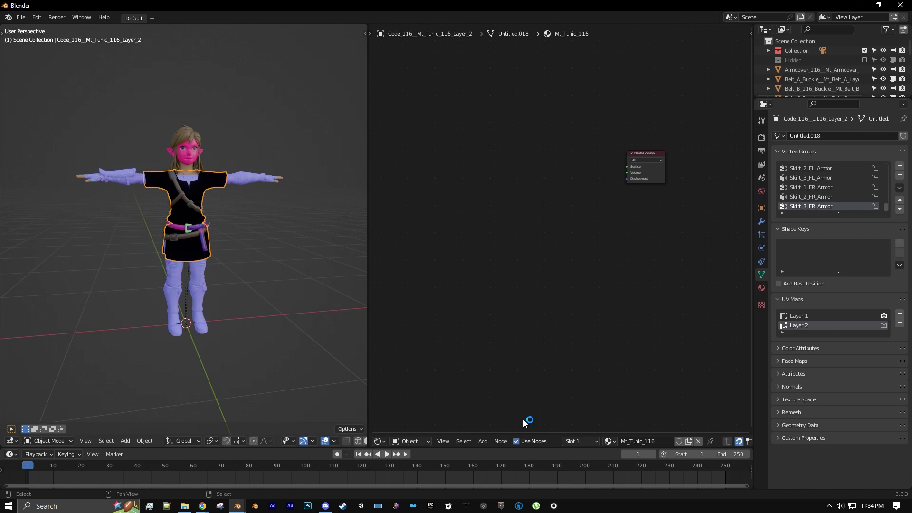
Add an Image Texture node loading armor_116_tunic_alb.png, plus a UV Map node.
click(483, 441)
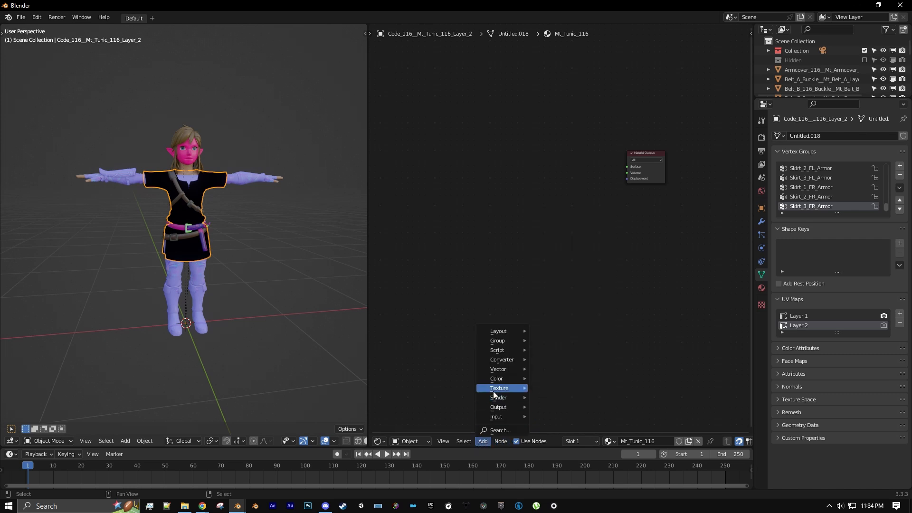
mouse_move(498, 389)
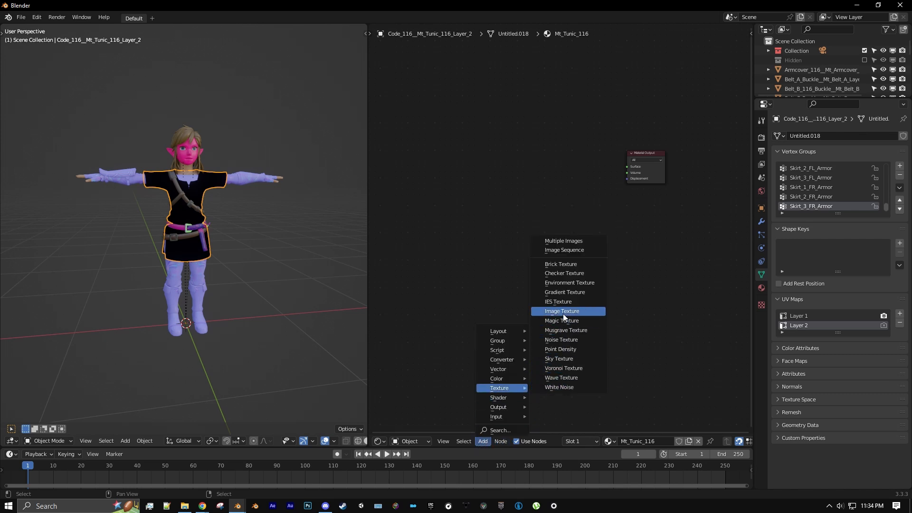
click(562, 311)
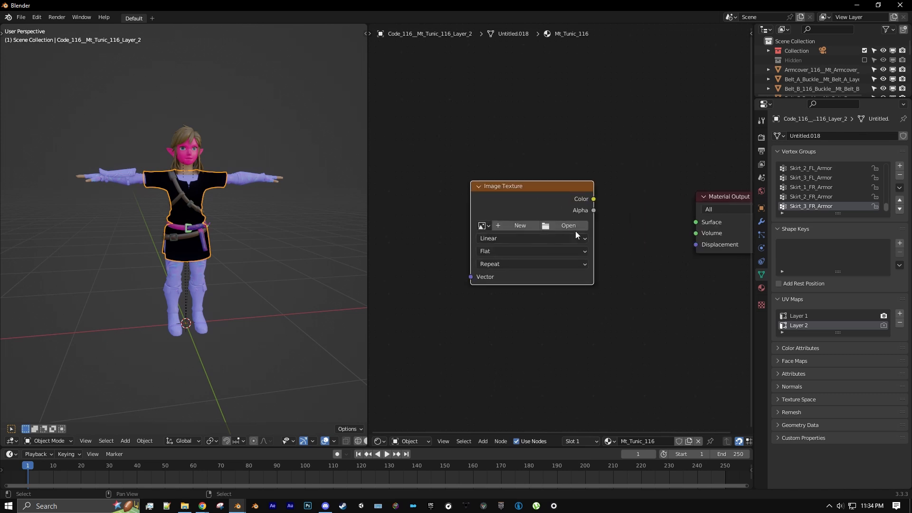
click(568, 226)
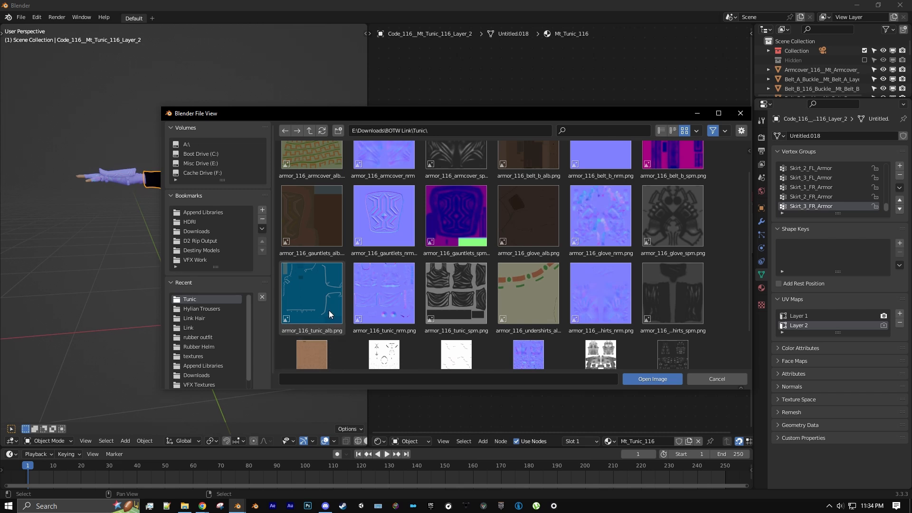
click(651, 379)
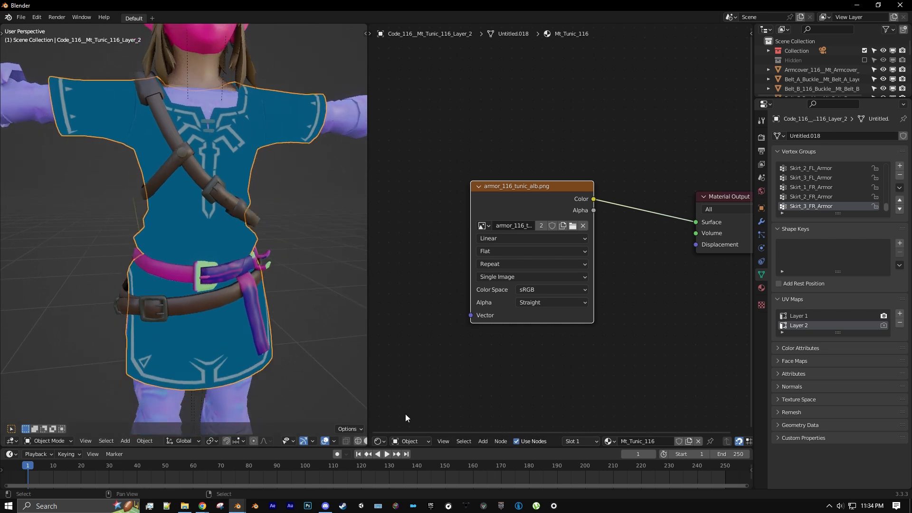
click(482, 443)
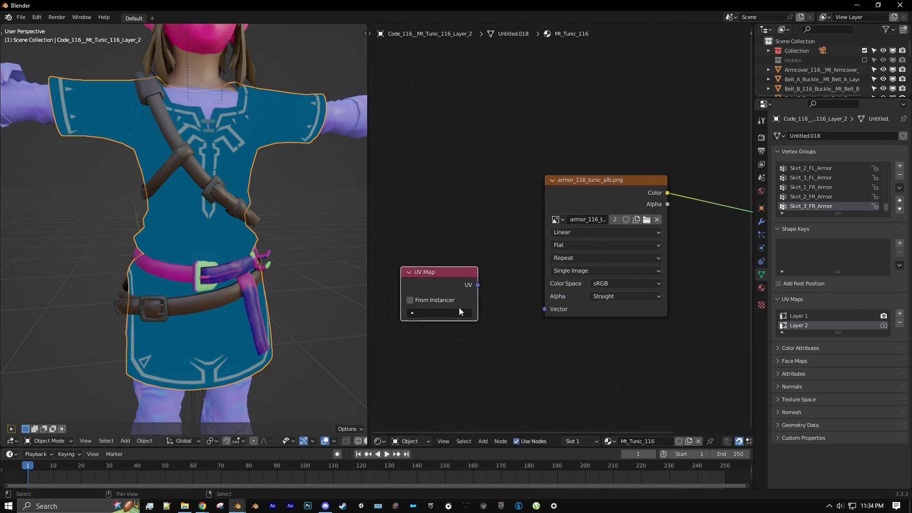
Set the UV Map node to Layer 1 and connect it to the albedo texture's Vector.
click(443, 313)
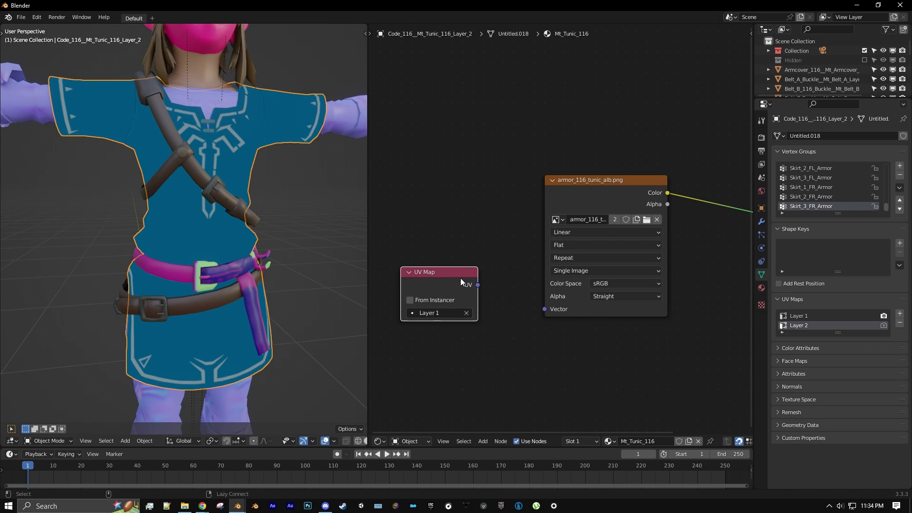
drag(477, 285, 544, 308)
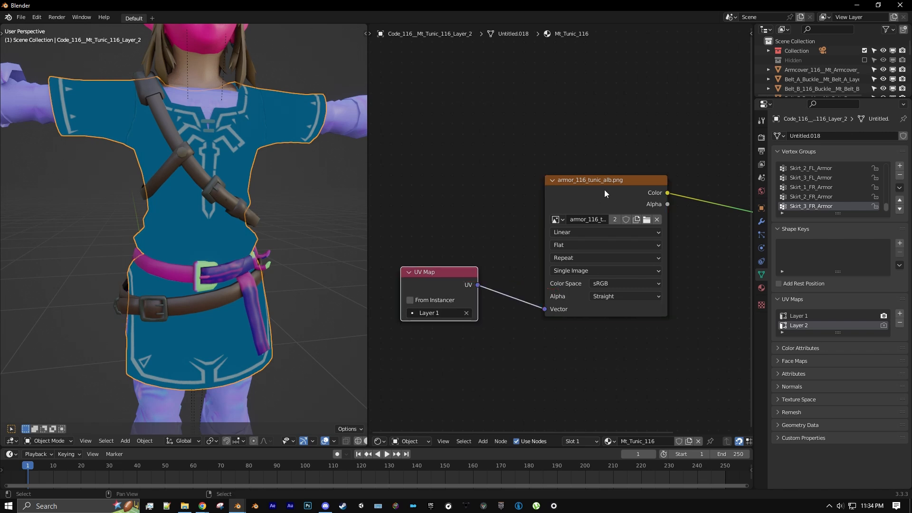
mouse_move(464, 290)
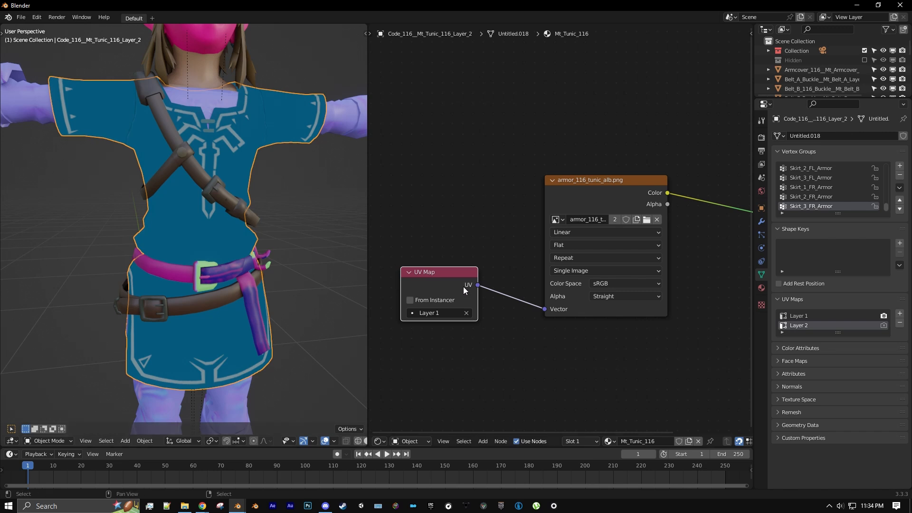
mouse_move(642, 196)
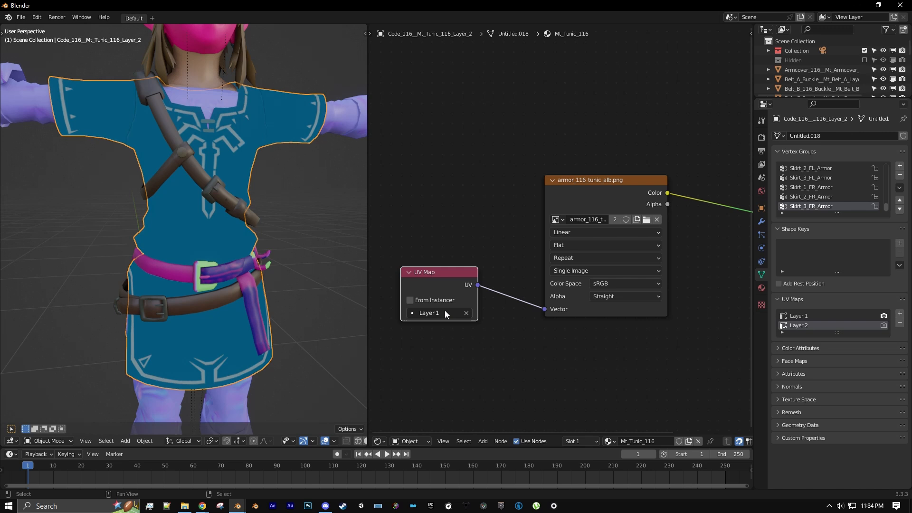
mouse_move(431, 320)
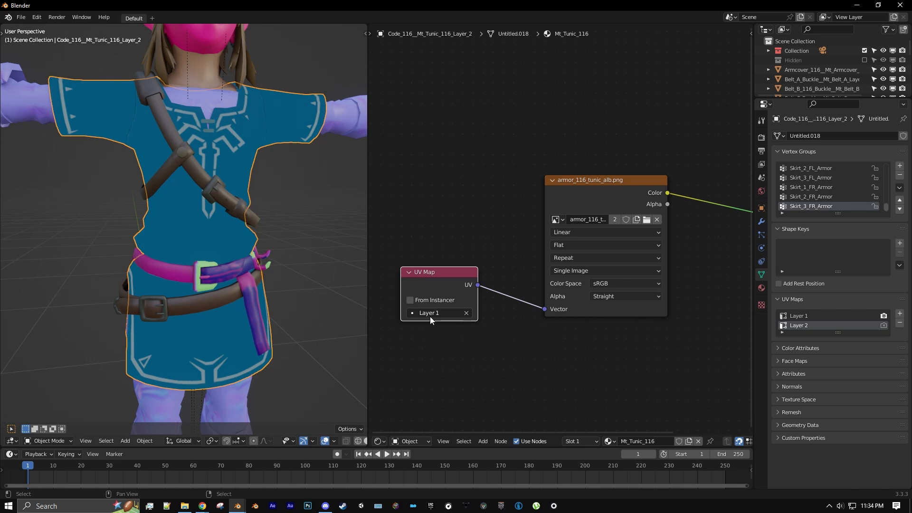
mouse_move(431, 317)
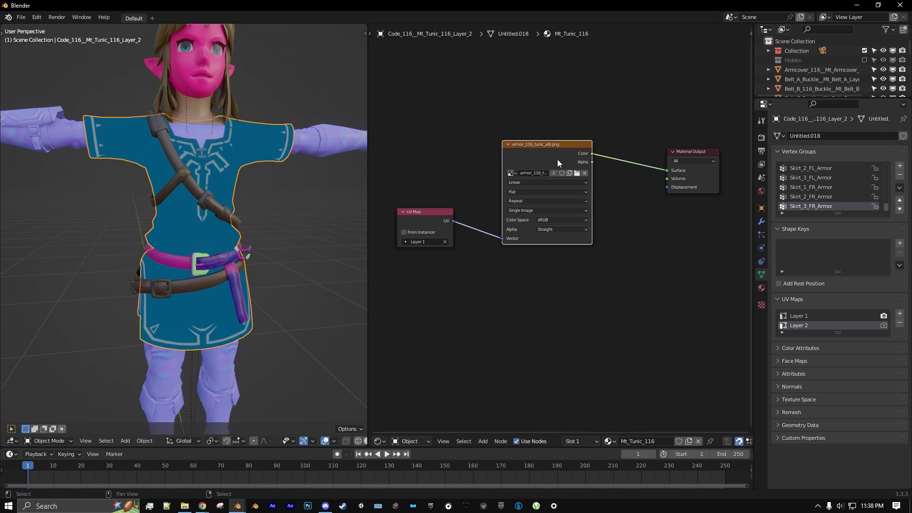
mouse_move(570, 161)
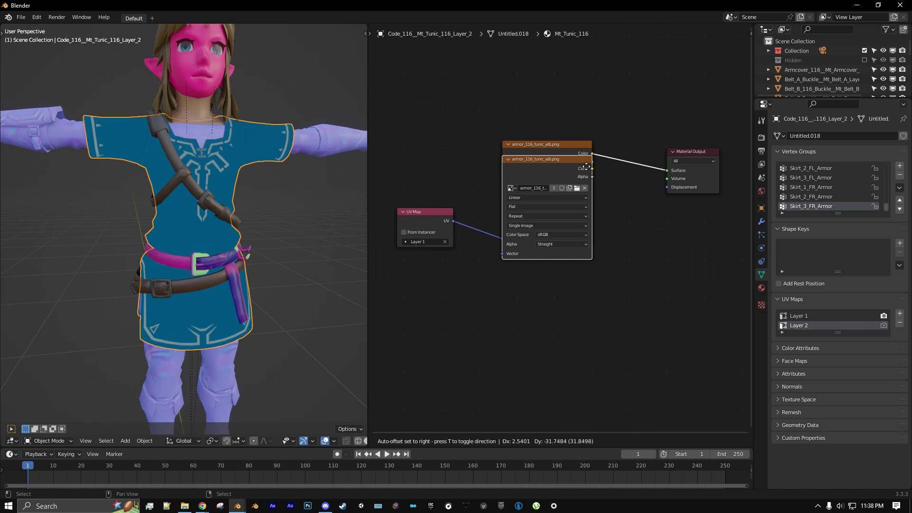
Duplicate the texture node with armor_116_tunic_spm.png, preview it, and feed it Layer 2 UVs.
drag(535, 159, 535, 249)
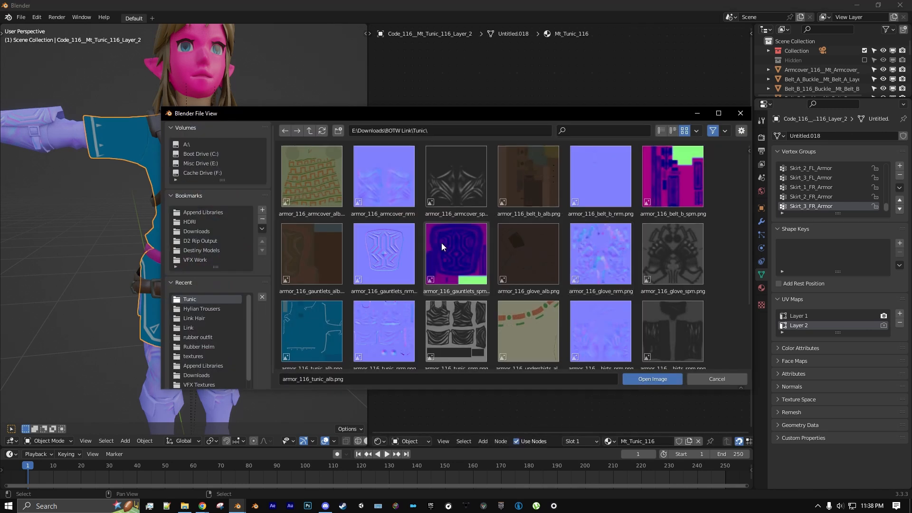
scroll(down, 3)
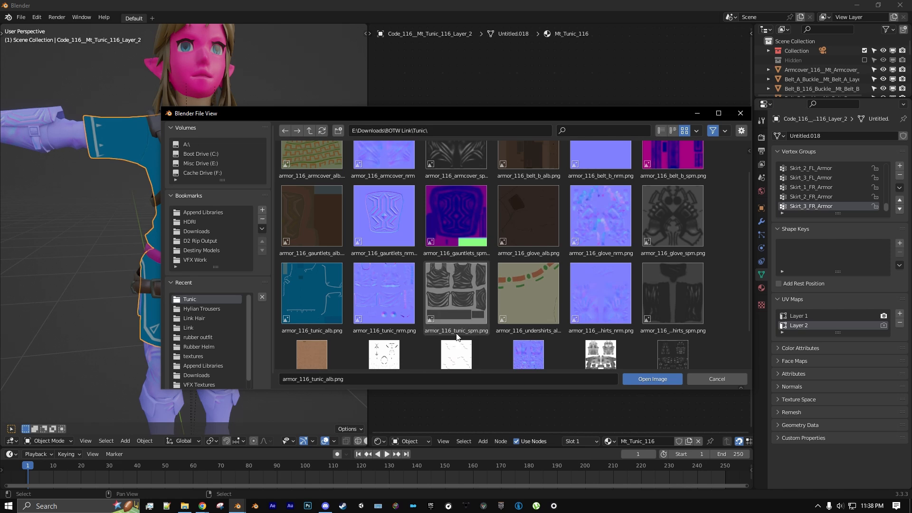
mouse_move(476, 336)
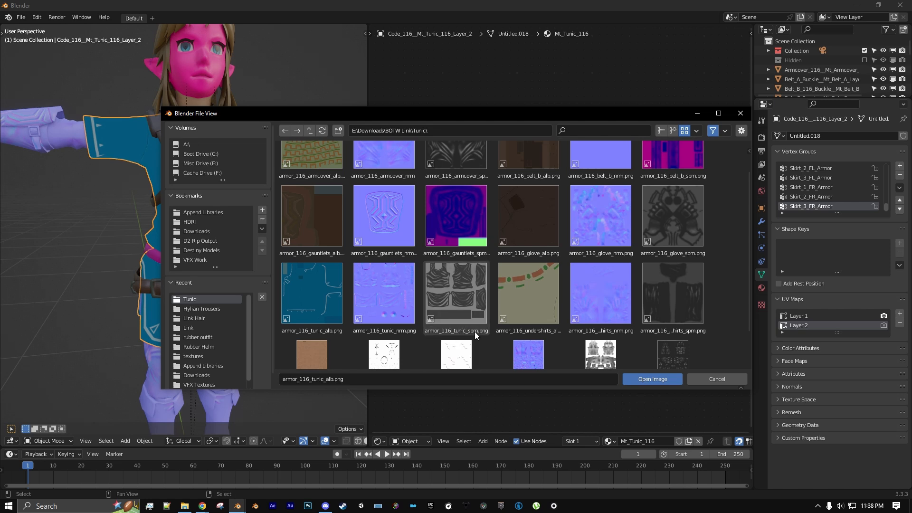
mouse_move(469, 309)
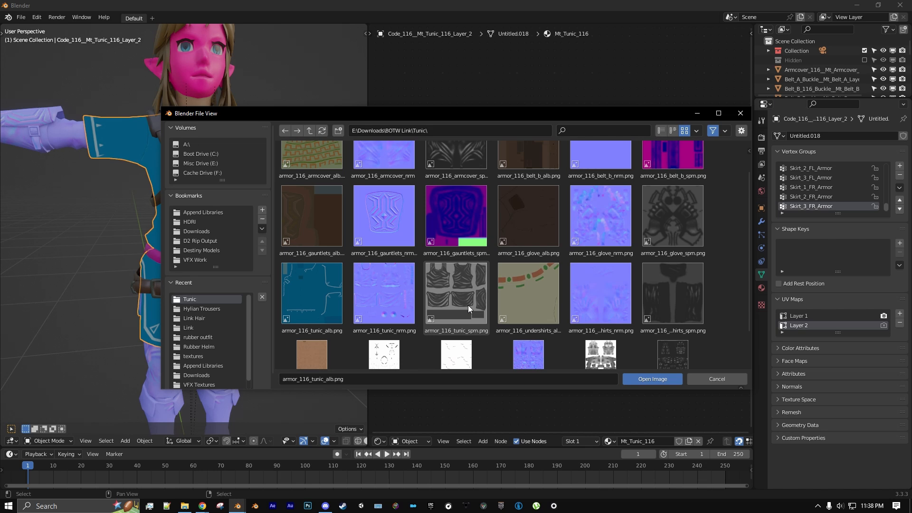
click(651, 378)
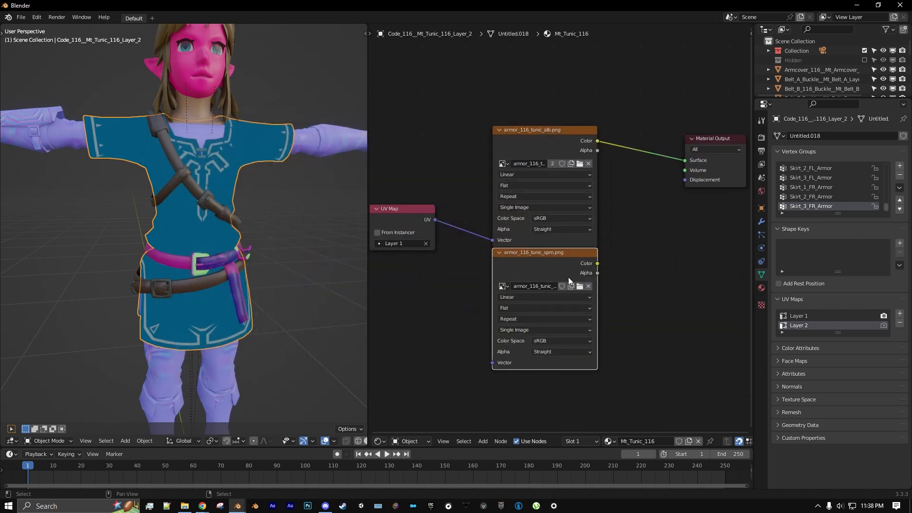
drag(597, 263, 687, 158)
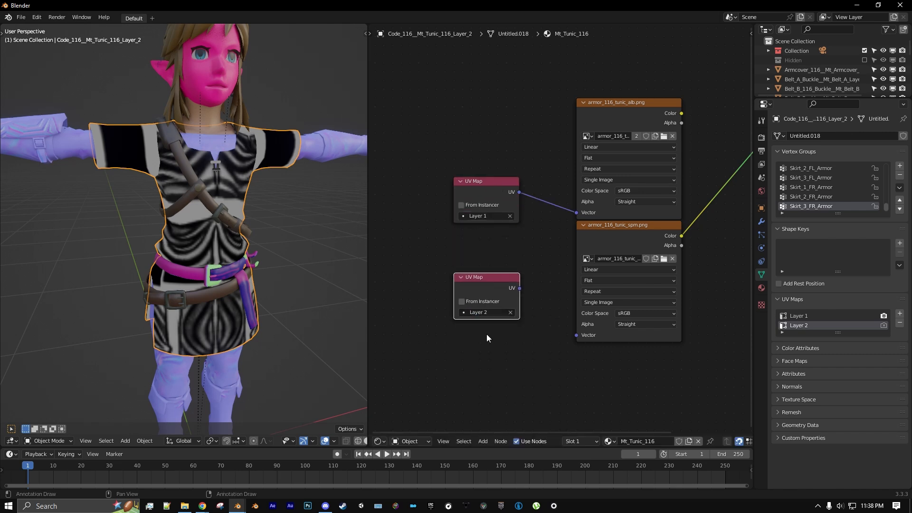
drag(519, 288, 573, 336)
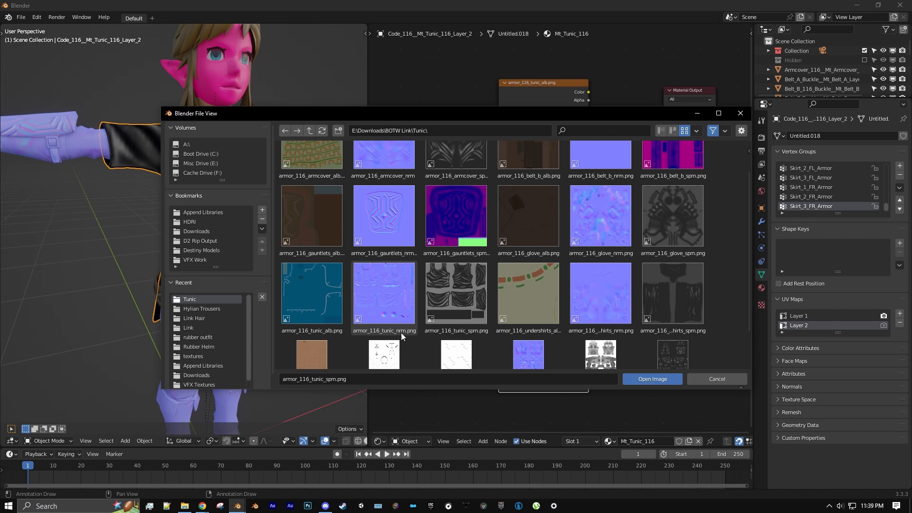
Load armor_116_tunic_nrm.png into the third texture node with Non-Color color space.
click(384, 294)
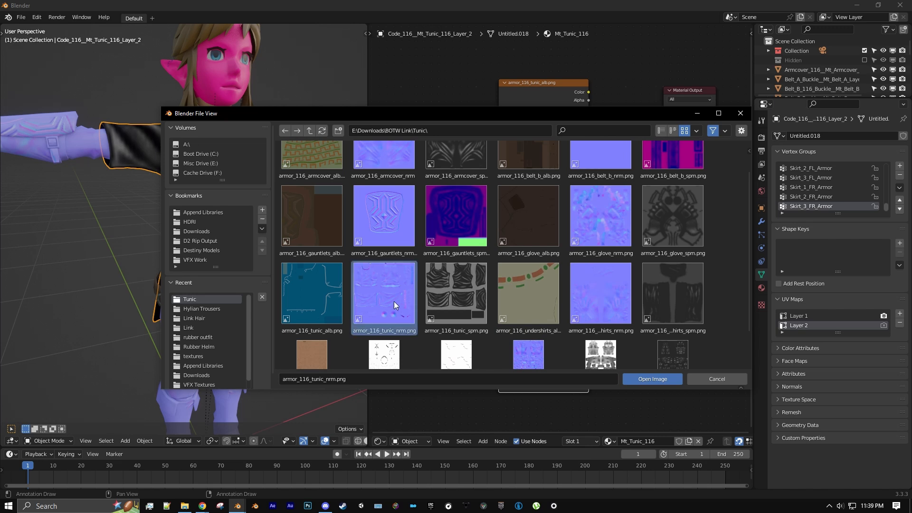
click(651, 378)
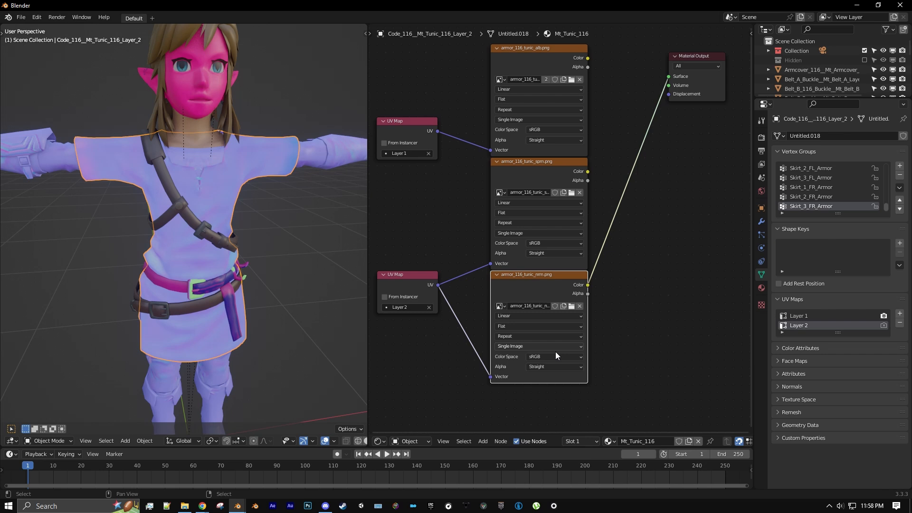
click(555, 357)
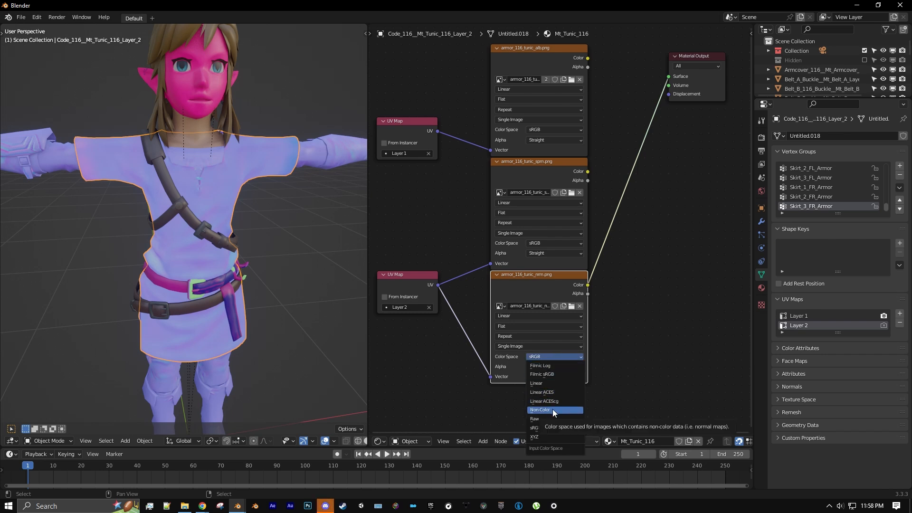
click(538, 410)
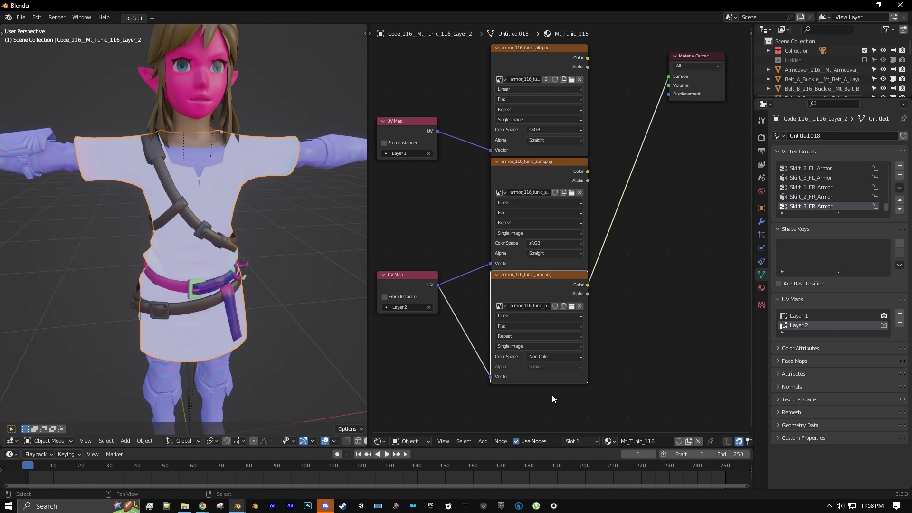
mouse_move(530, 375)
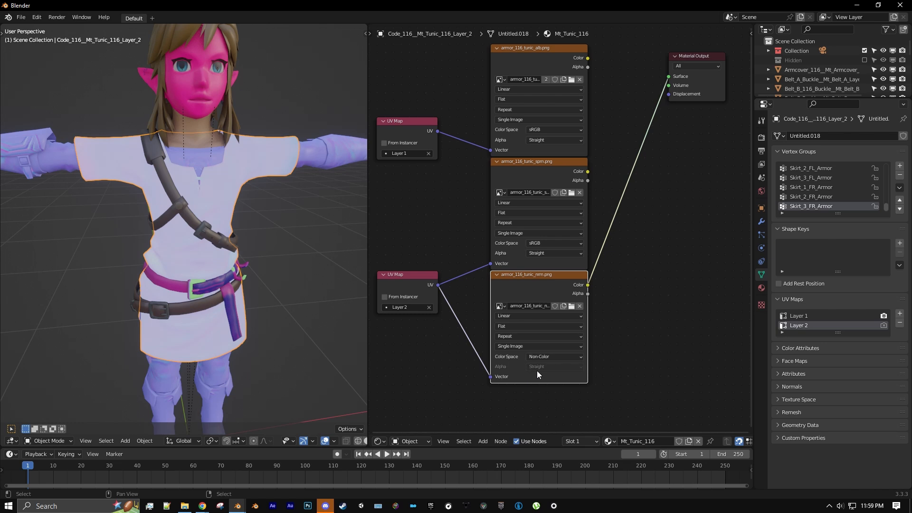
mouse_move(356, 271)
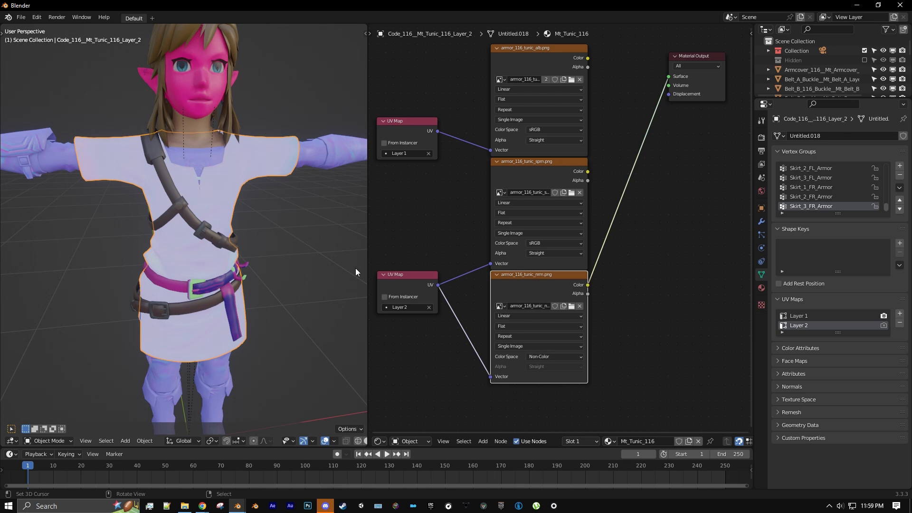
mouse_move(352, 267)
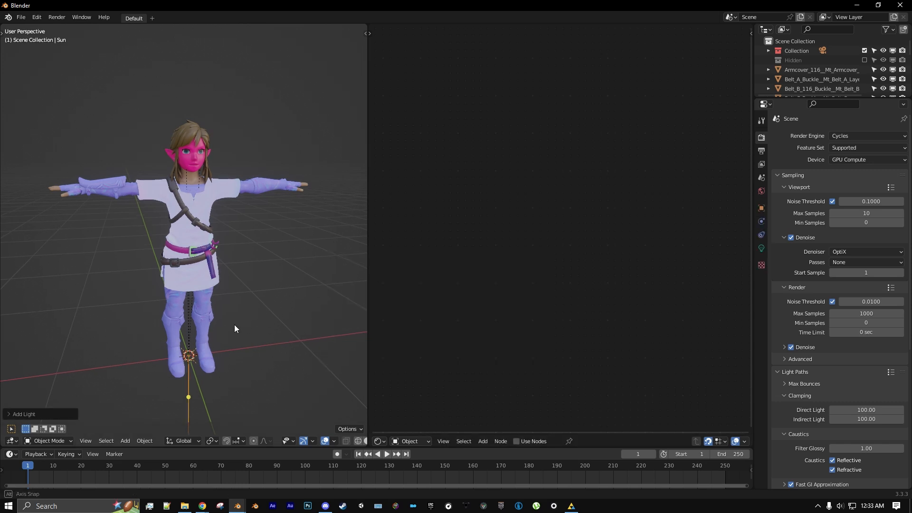
Move the new Sun light to Link's right side, then reselect the tunic.
drag(188, 355, 285, 296)
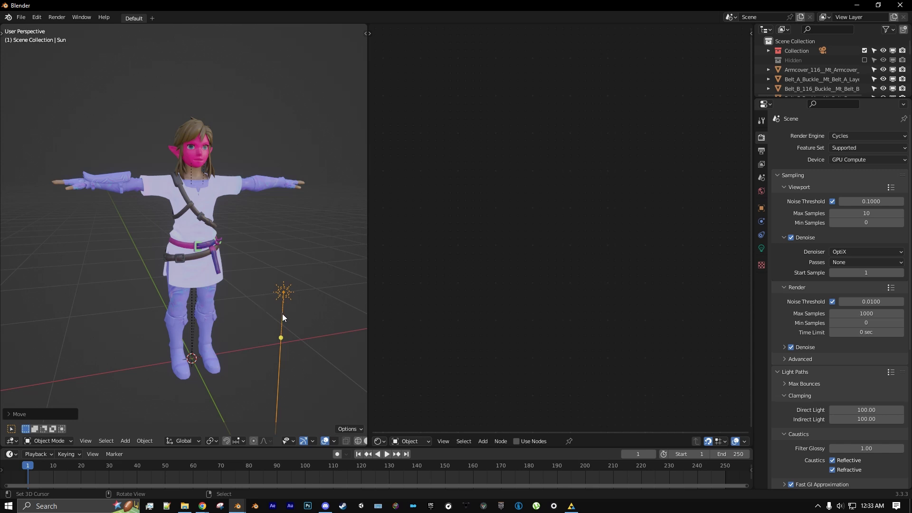
click(761, 210)
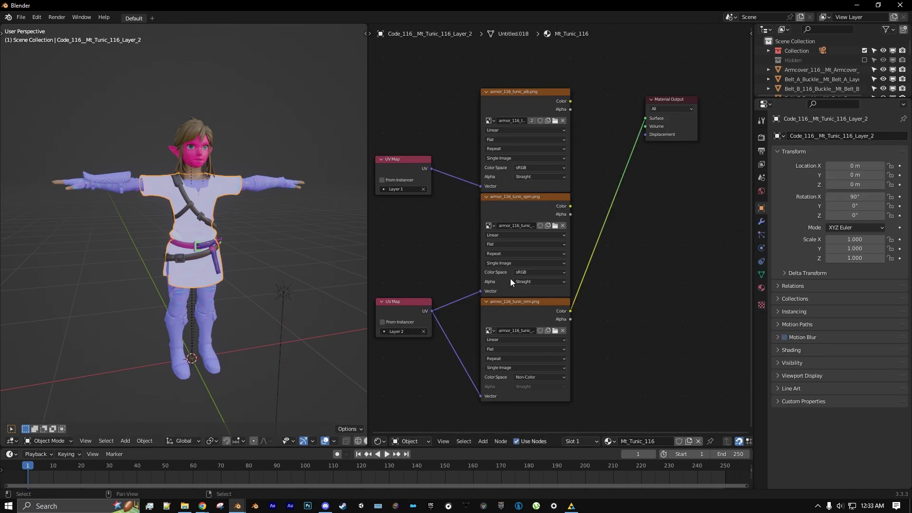
Add a Combine XYZ node whose X/Y/Z values are drivers from the Sun's rotation.
click(482, 442)
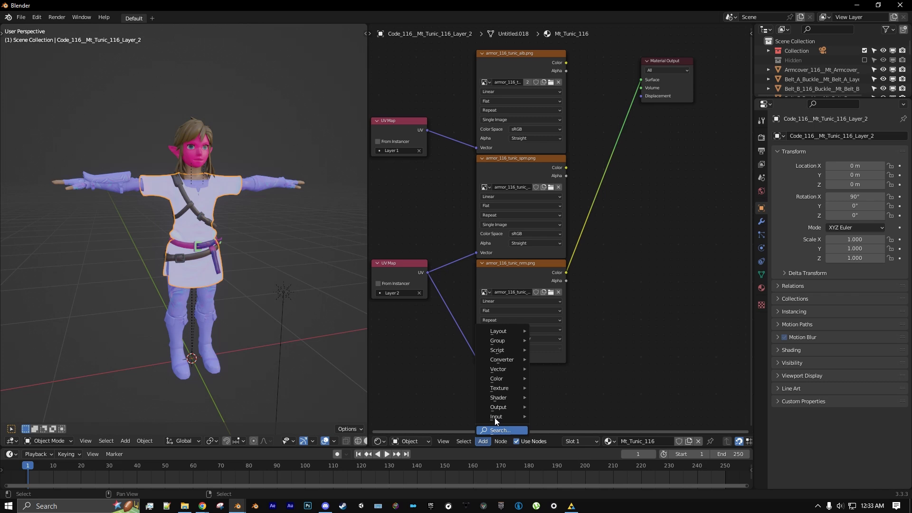
mouse_move(501, 360)
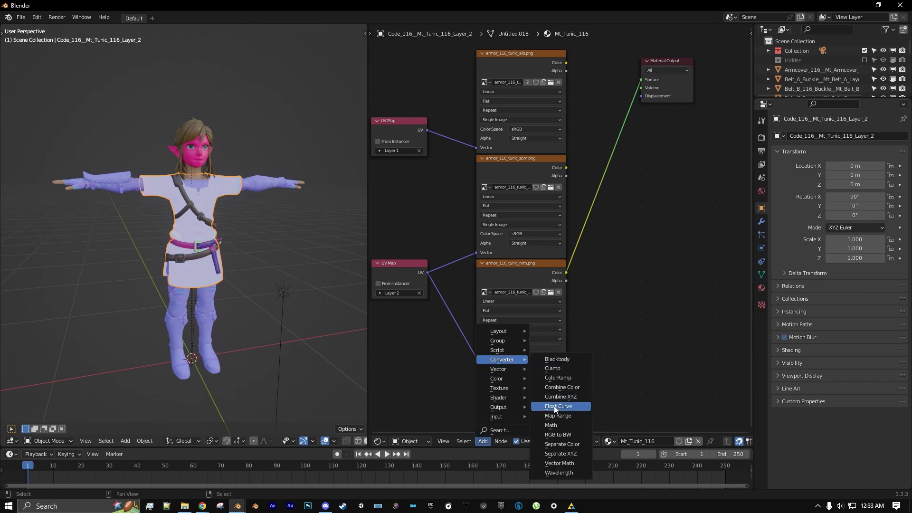
click(560, 397)
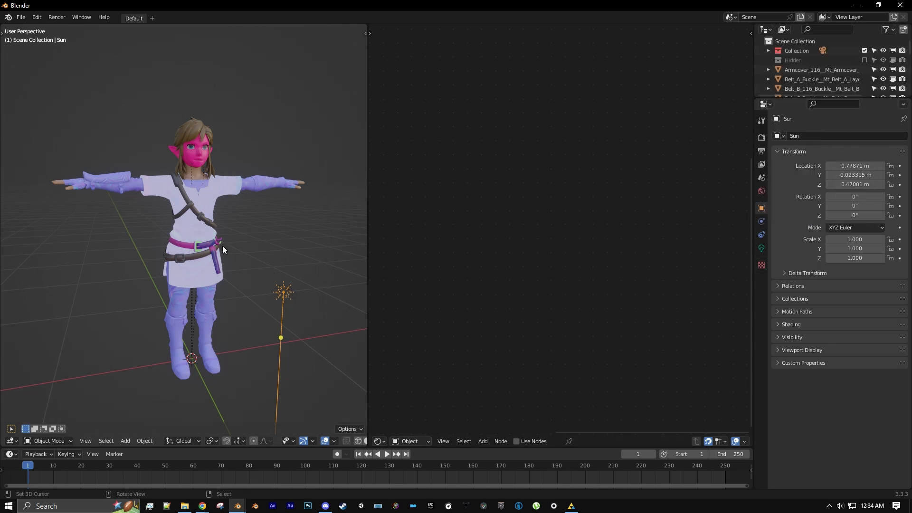
right_click(593, 281)
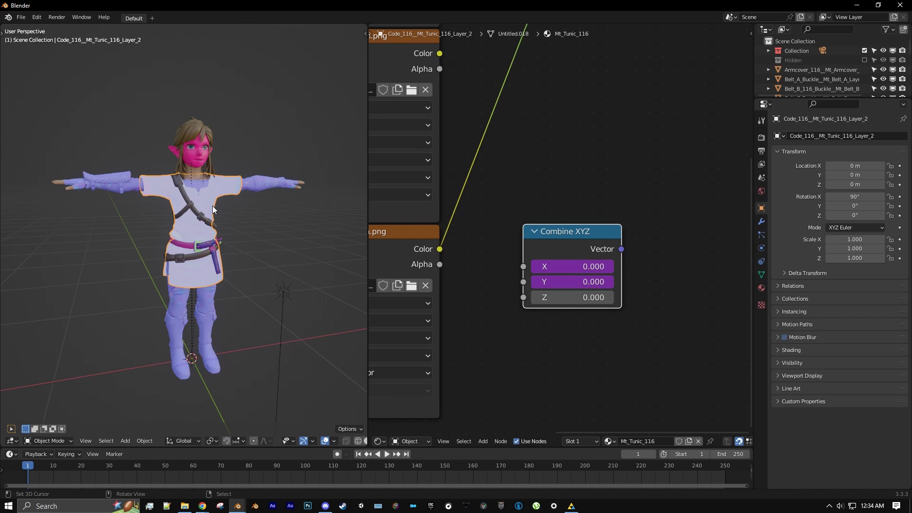
right_click(584, 298)
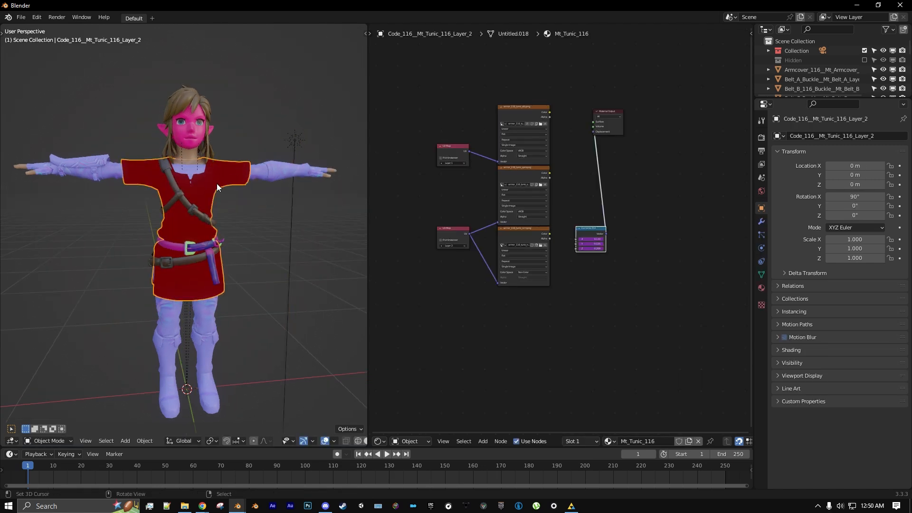
Add an Euler Vector Rotate node fed by Combine XYZ angles, plus a Separate XYZ node.
click(486, 441)
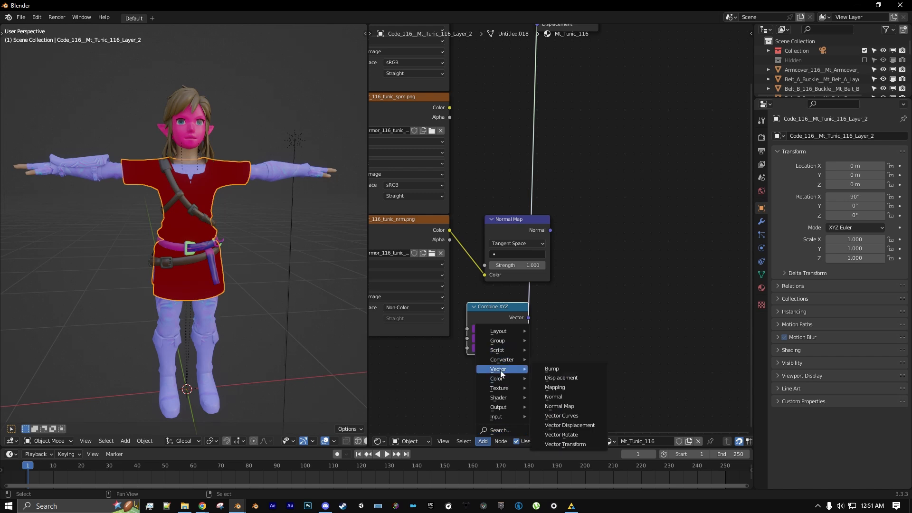
click(561, 435)
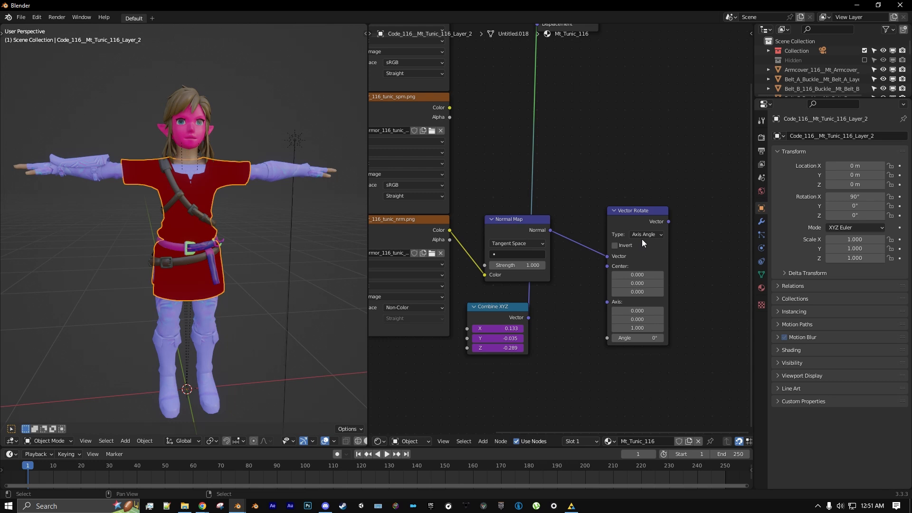
click(646, 234)
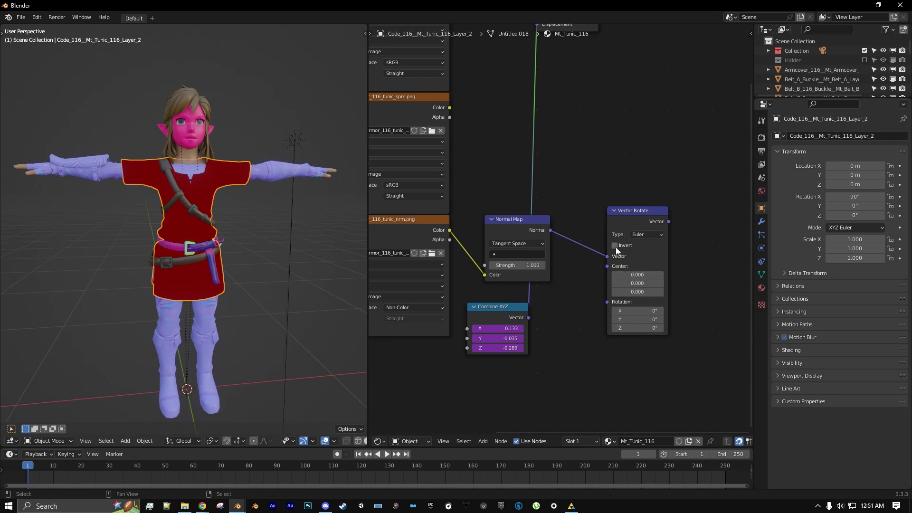
drag(496, 306, 523, 297)
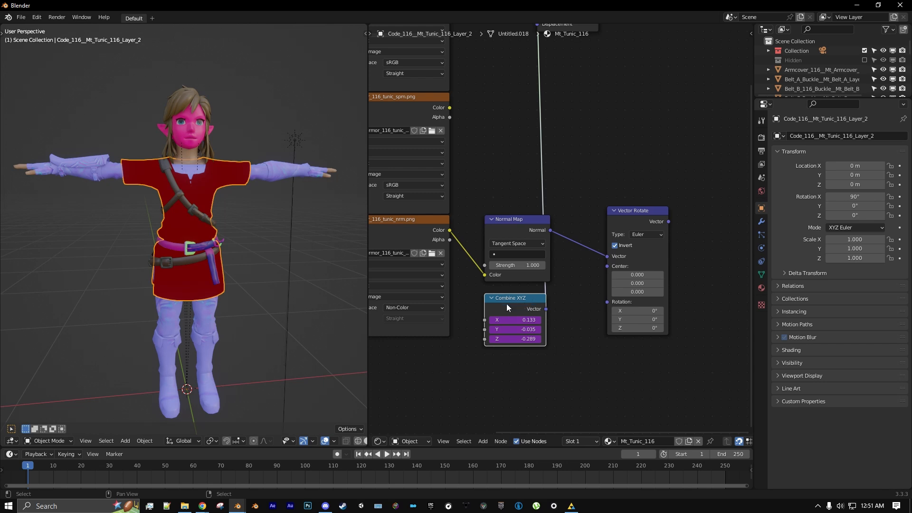
drag(545, 309, 569, 316)
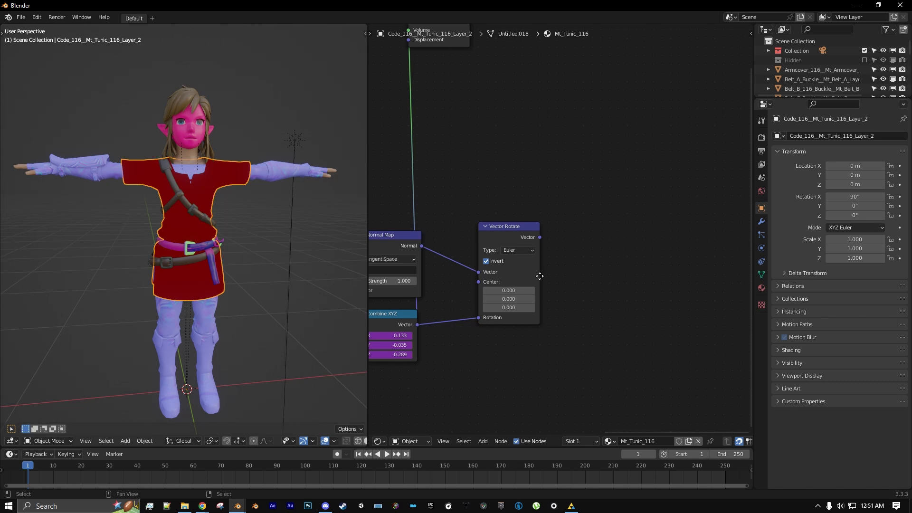
click(483, 443)
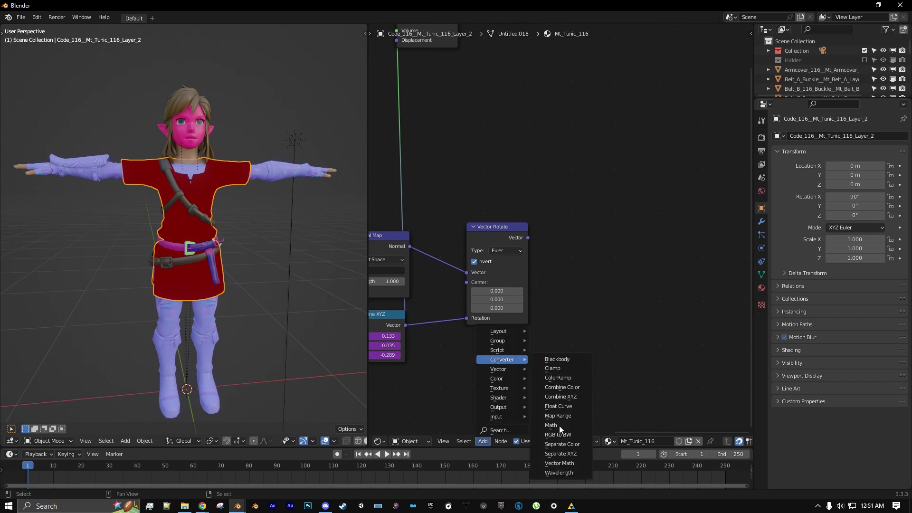
click(559, 453)
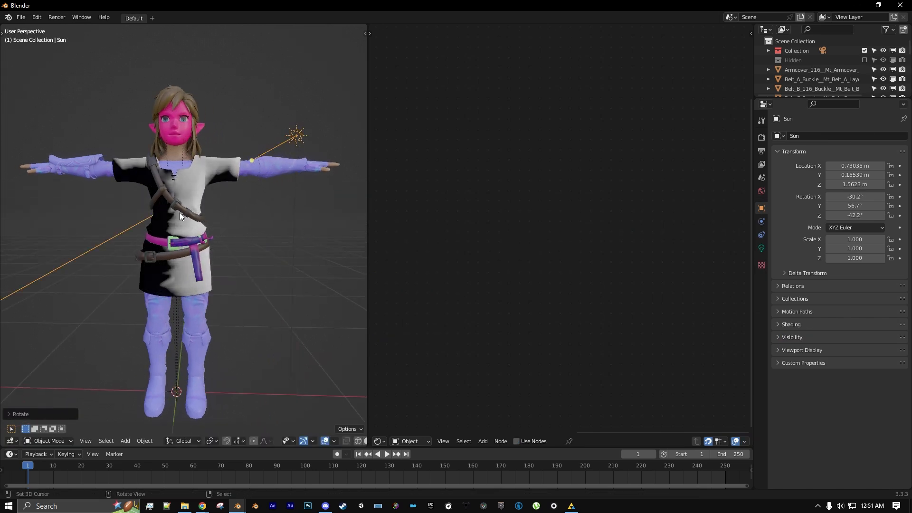
Swing the Sun to two new directions to test the tunic's light-dark split.
drag(296, 135, 288, 165)
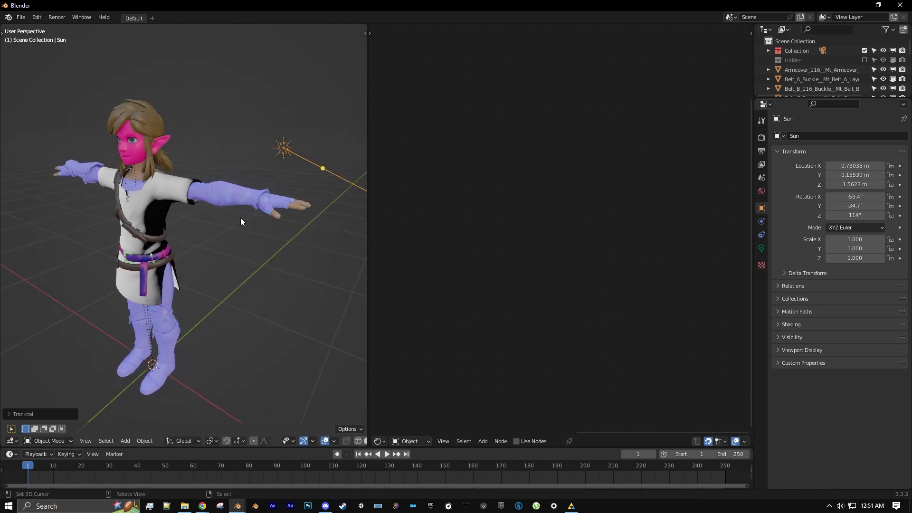
drag(242, 221, 184, 198)
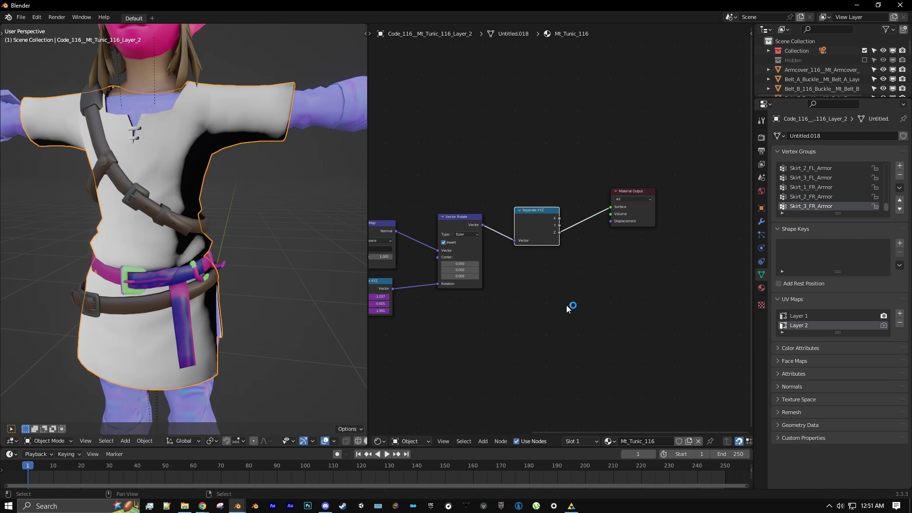
Add a Multiply Add Math node with multiplier 10000 and addend -1000.
click(483, 441)
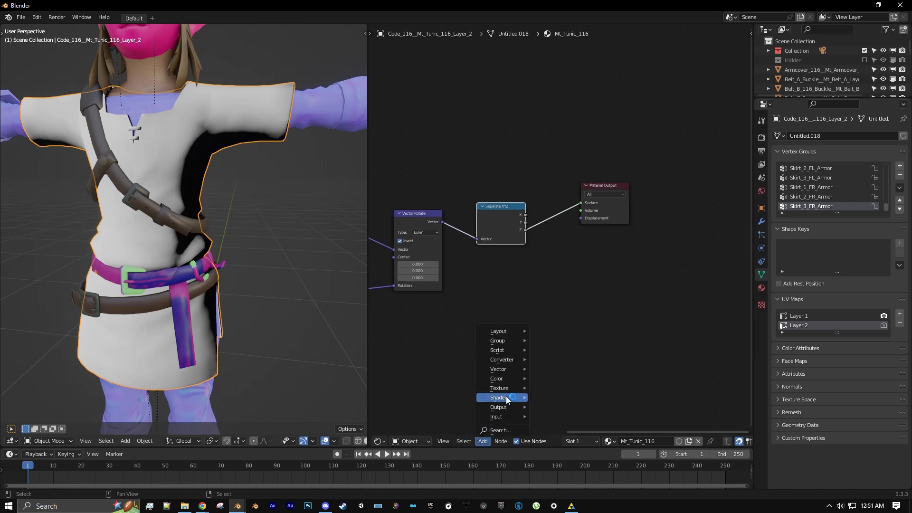
click(502, 360)
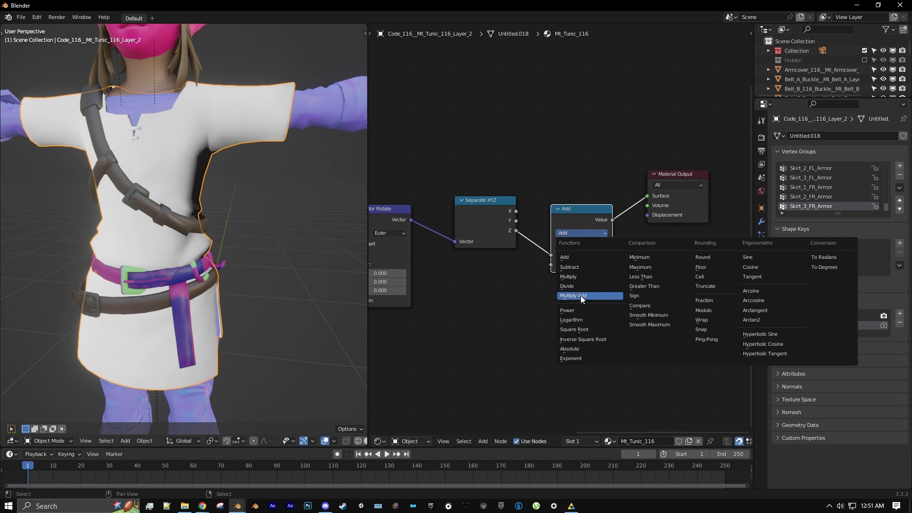
click(572, 295)
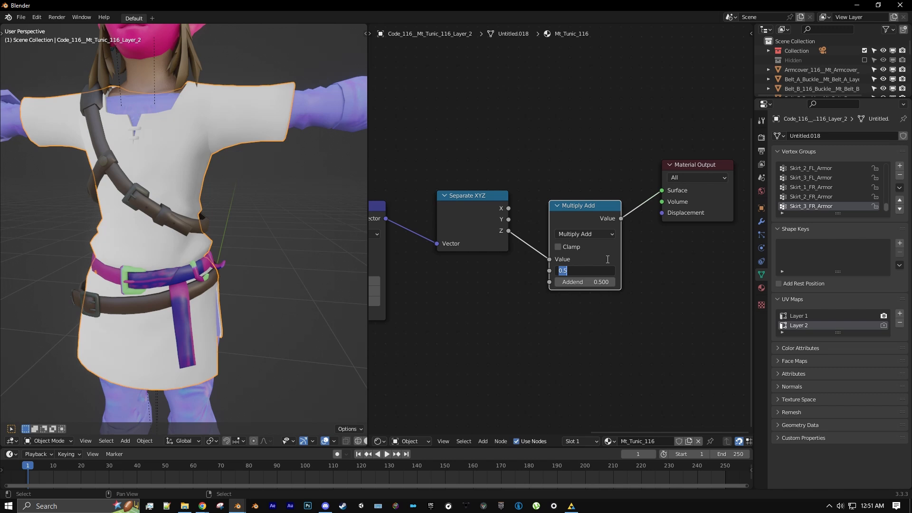
text(10000)
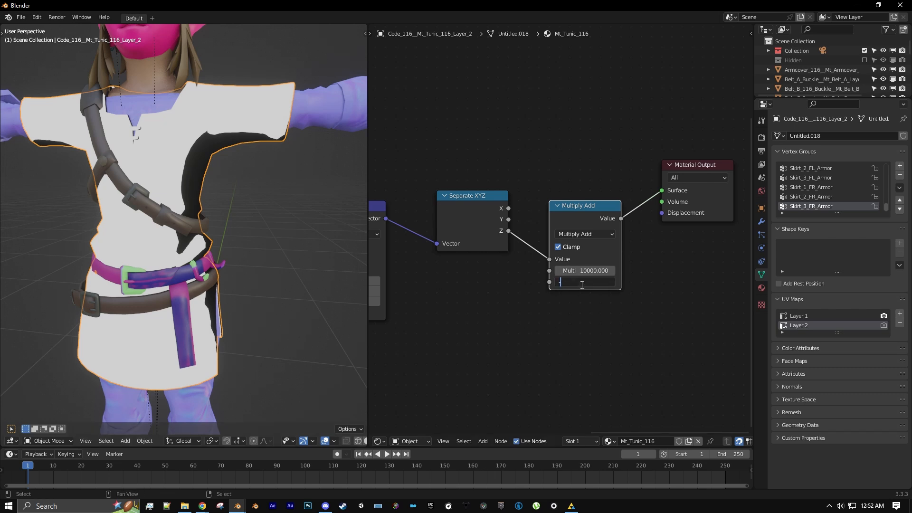
text(-1000.000)
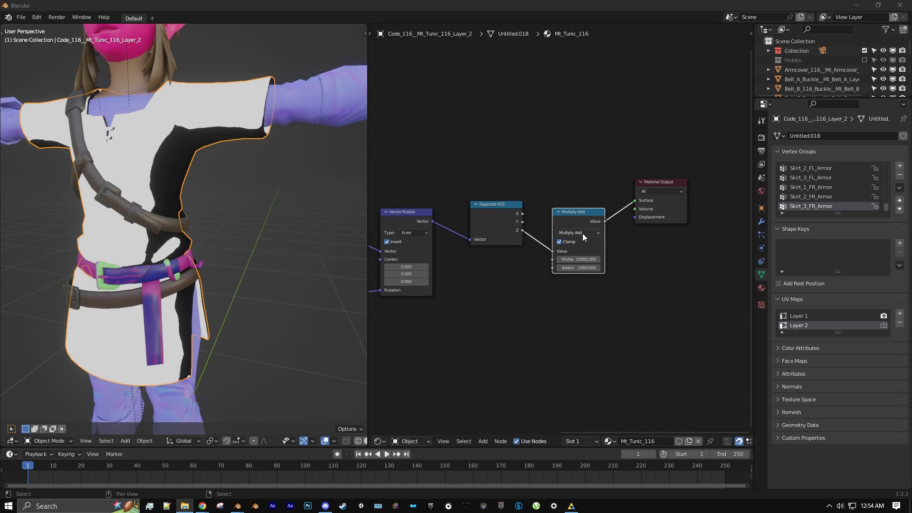
mouse_move(576, 236)
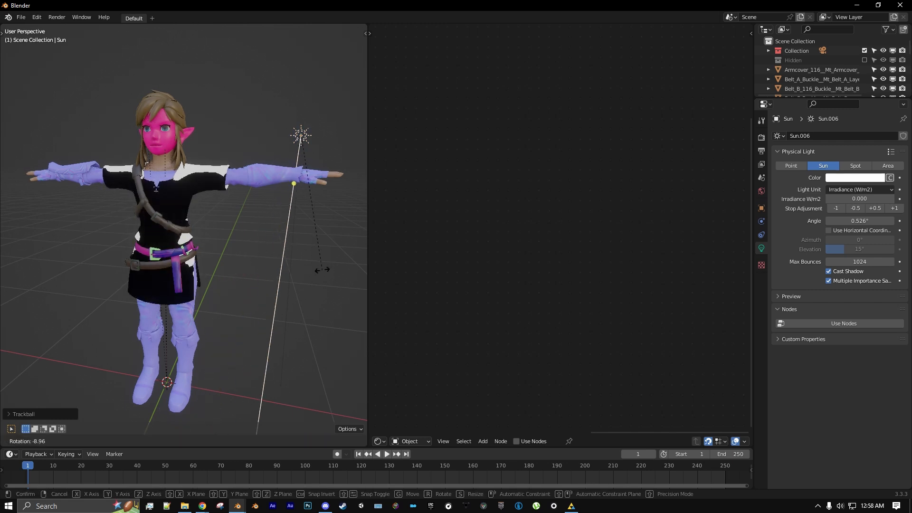
Confirm the Sun's orientation and add a Value node set to 2.000.
click(314, 285)
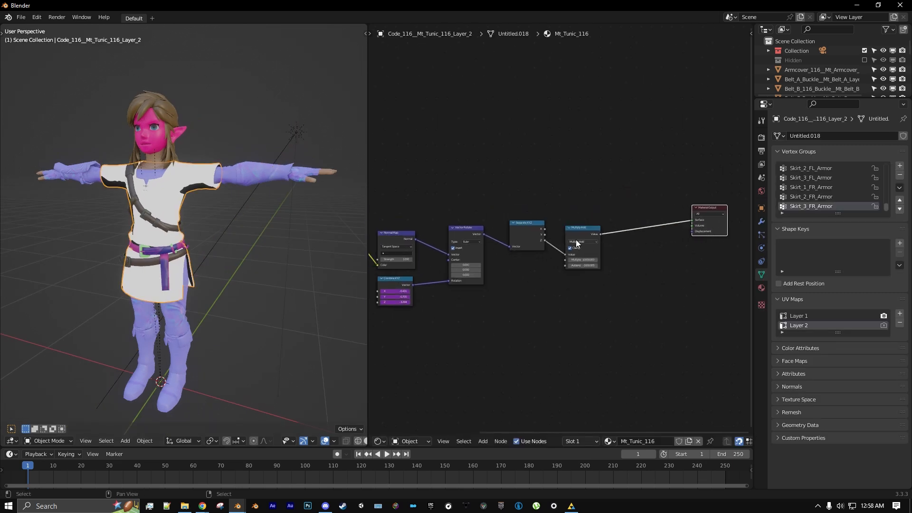
click(482, 441)
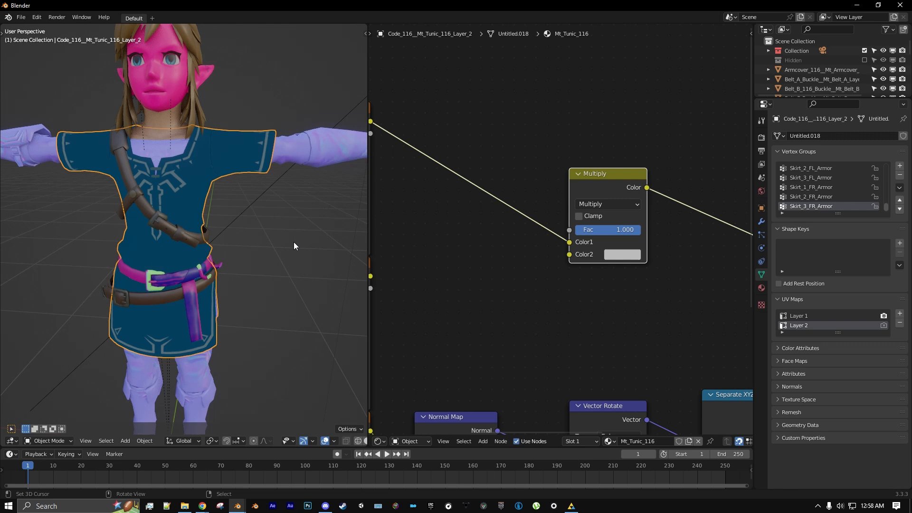
click(482, 443)
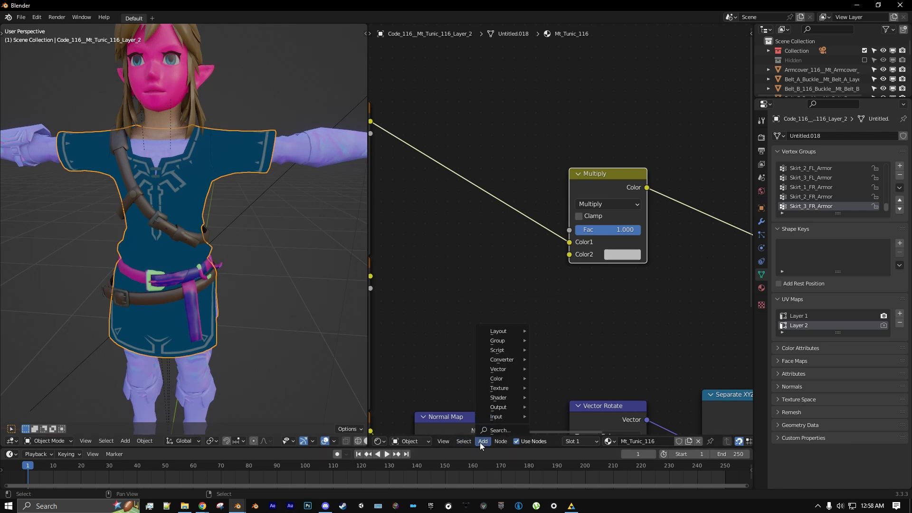
click(495, 417)
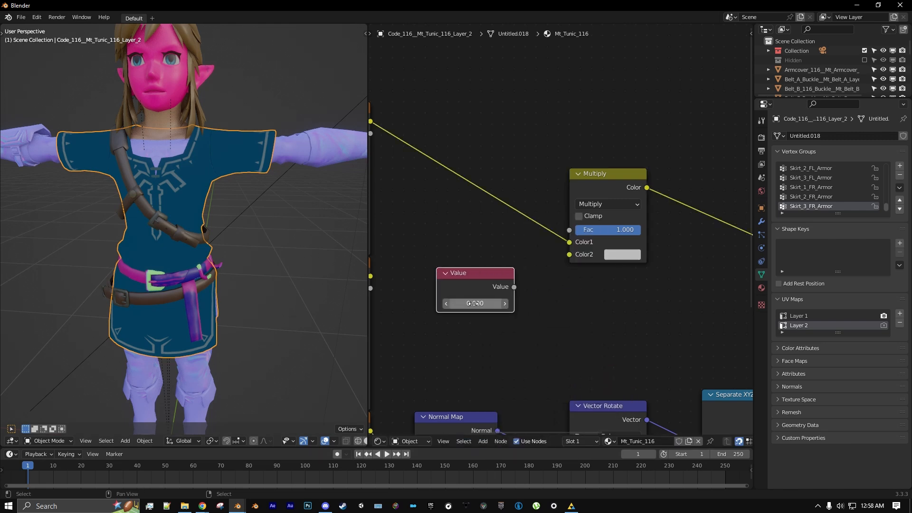
double_click(474, 303)
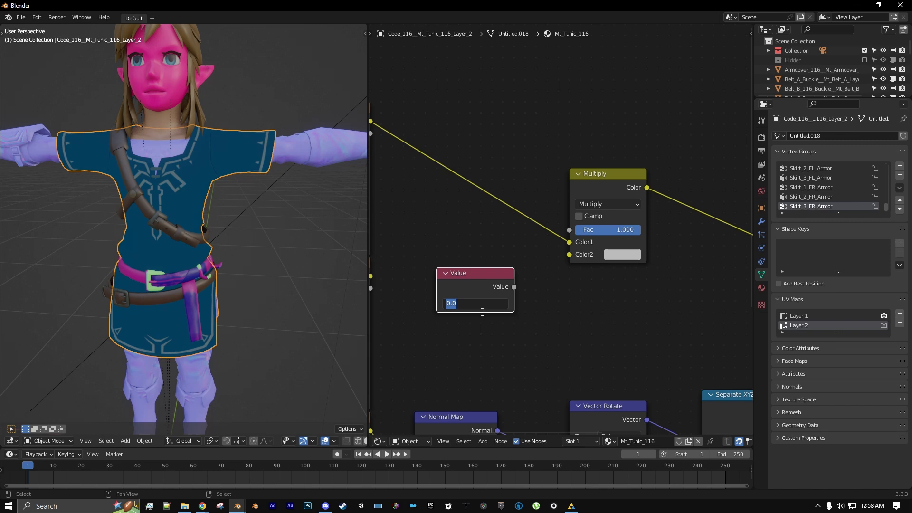
text(2.000)
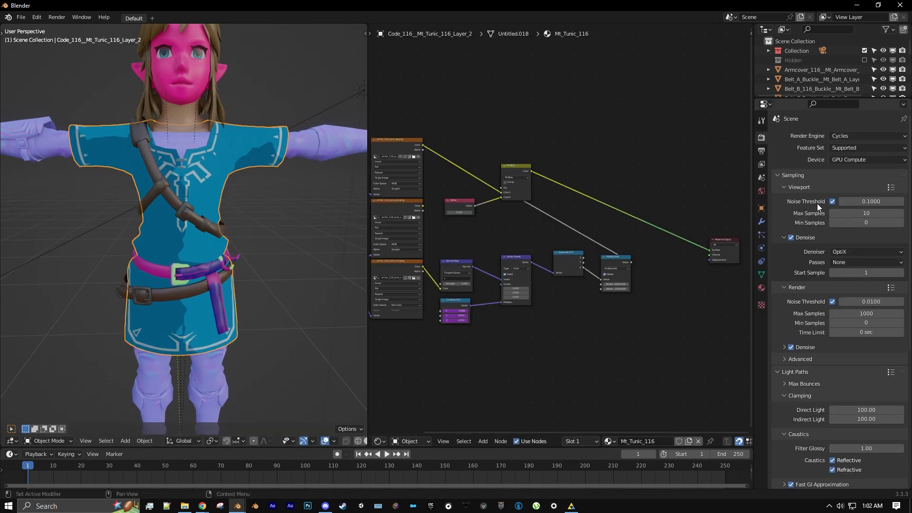
Switch the View Transform from Filmic to Standard, then back to Filmic.
scroll(down, 3)
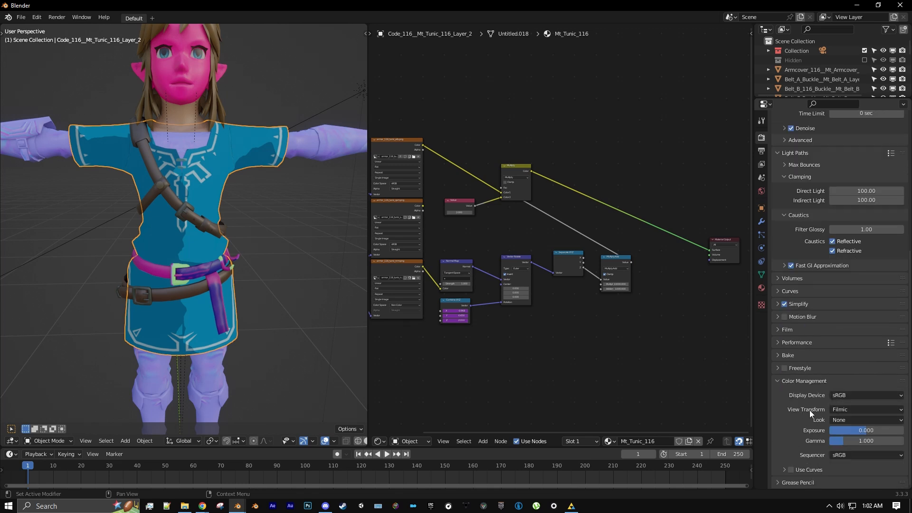
mouse_move(805, 394)
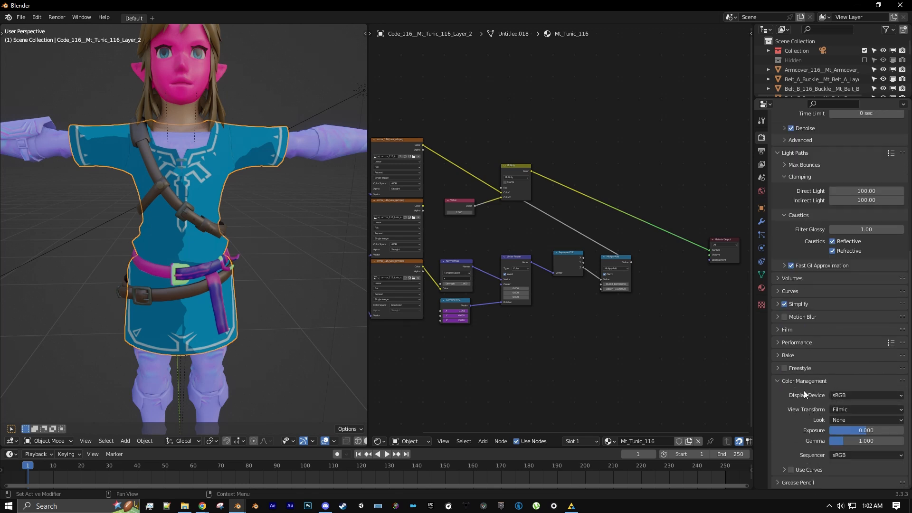
click(866, 409)
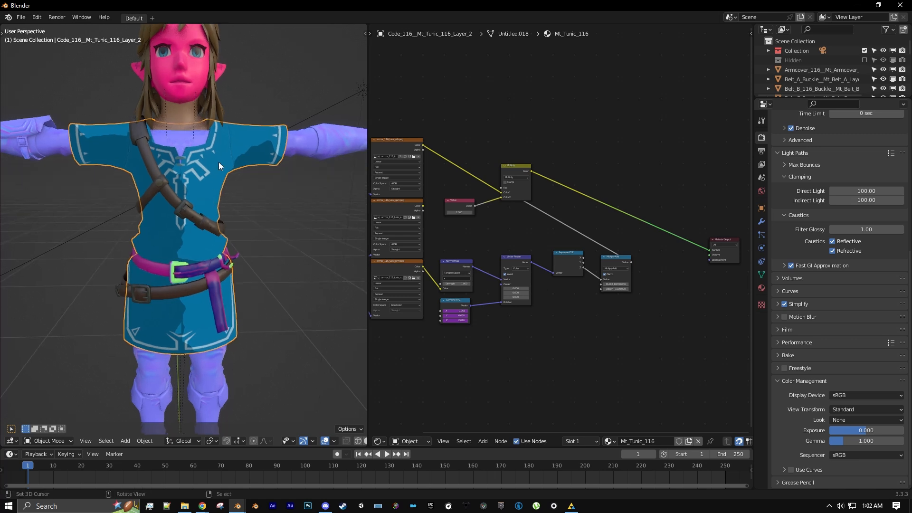
mouse_move(205, 204)
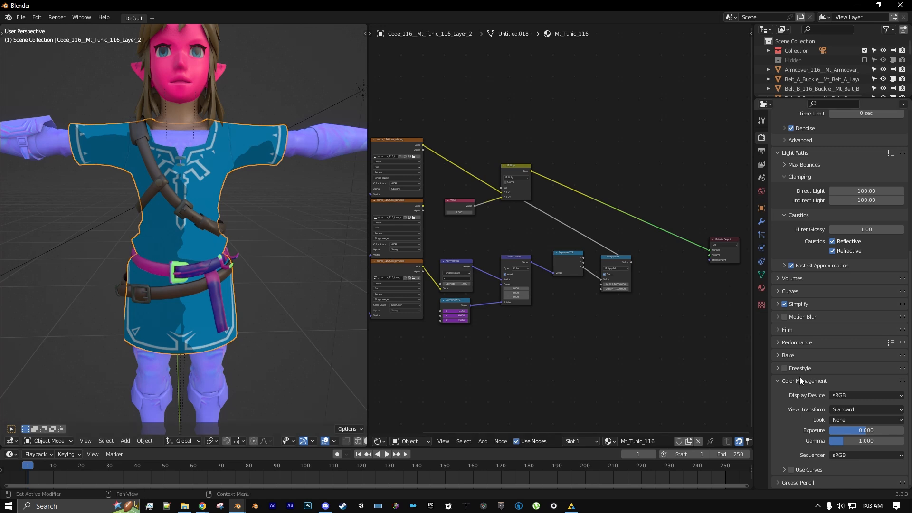
click(866, 409)
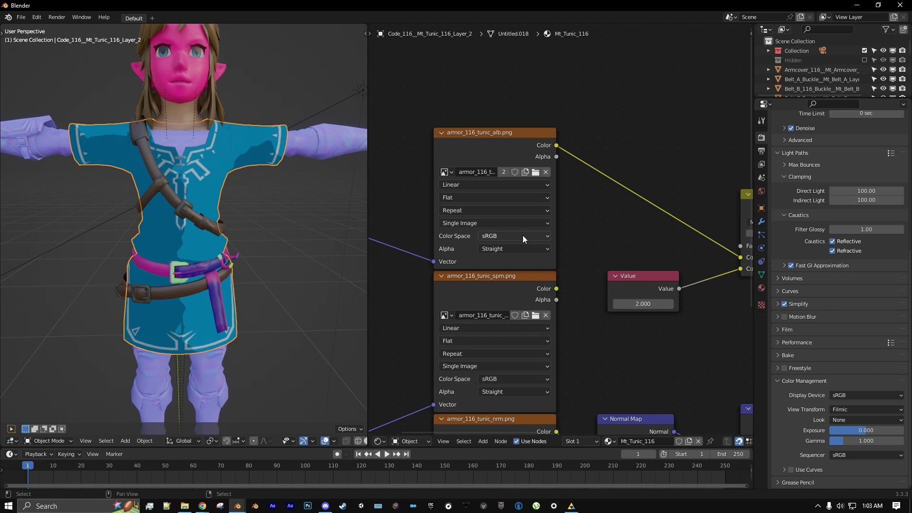
Set the armor_116_tunic_alb.png texture's Color Space to Filmic sRGB.
click(513, 235)
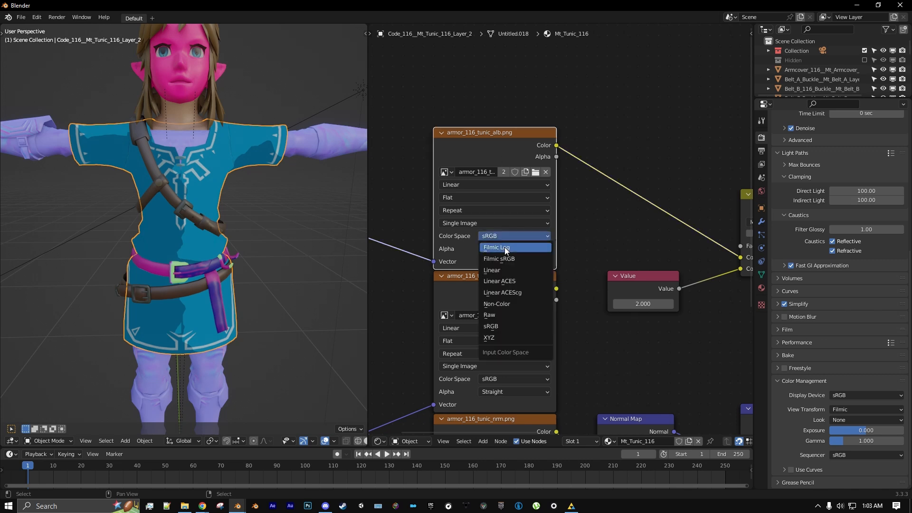
click(498, 259)
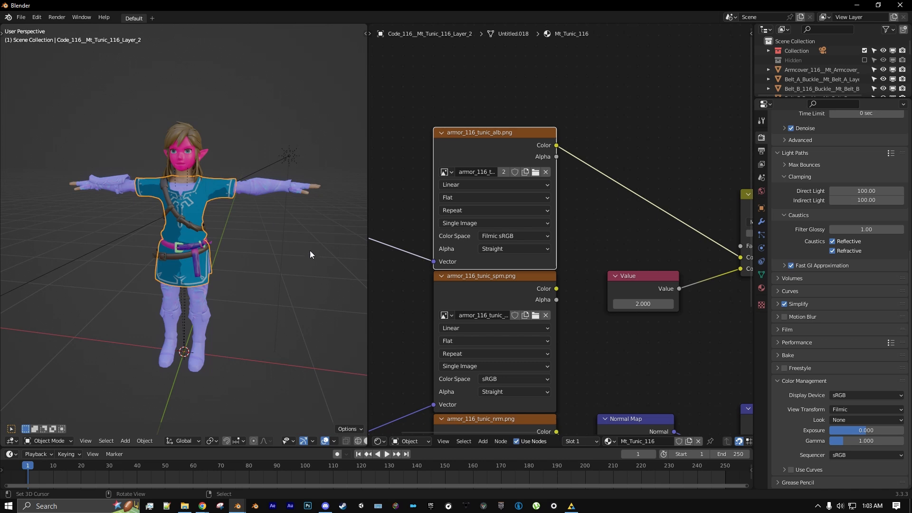
scroll(up, 3)
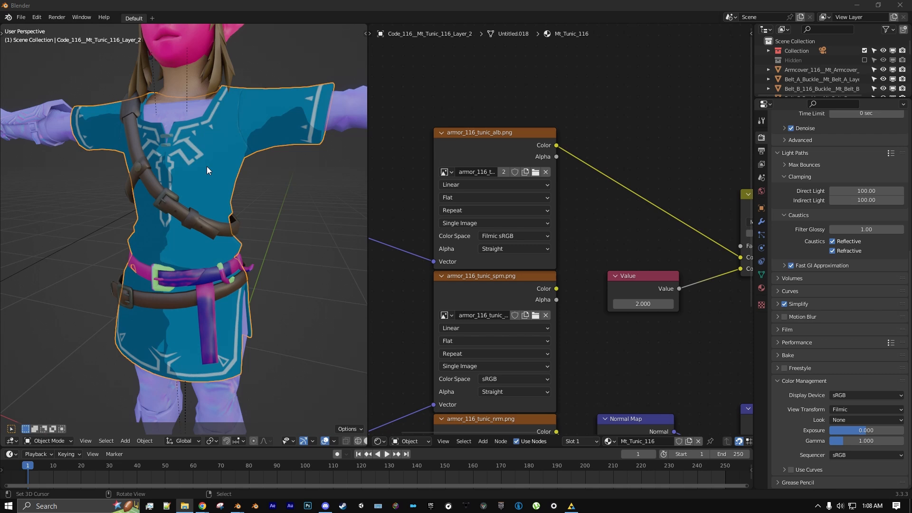
scroll(down, 3)
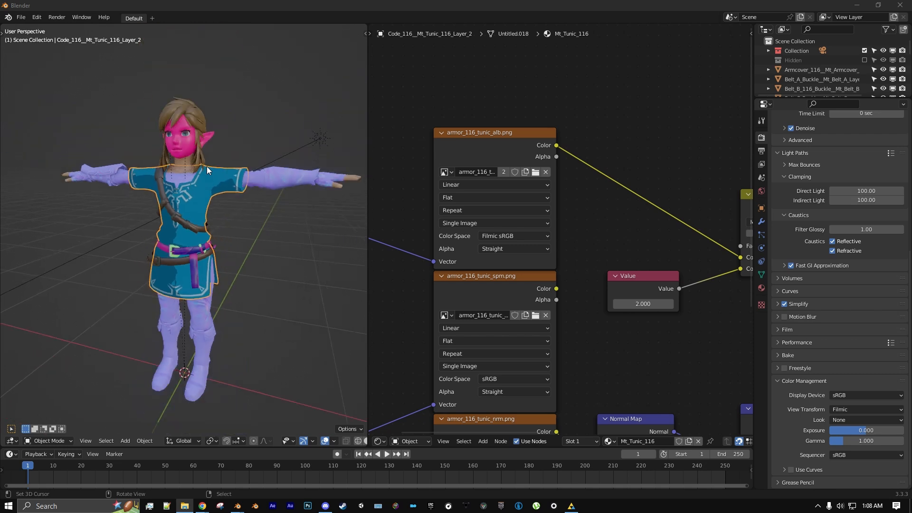